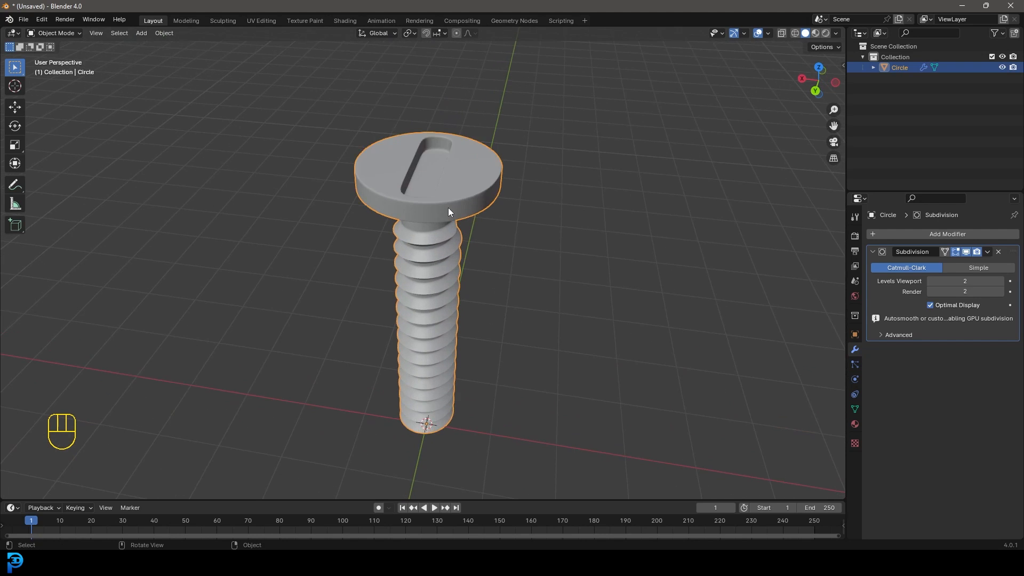
pyautogui.moveTo(453, 230)
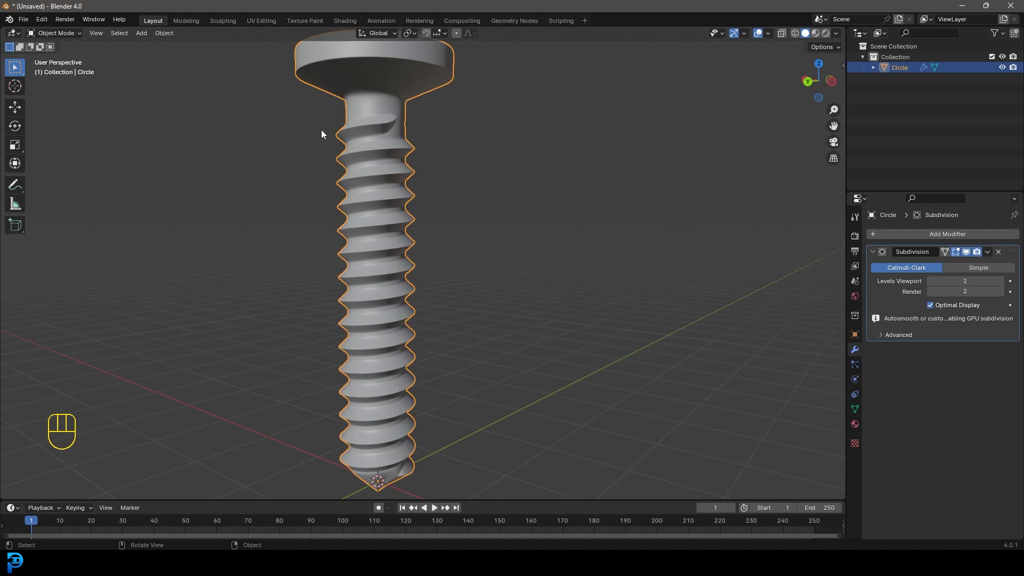
pyautogui.moveTo(328, 262)
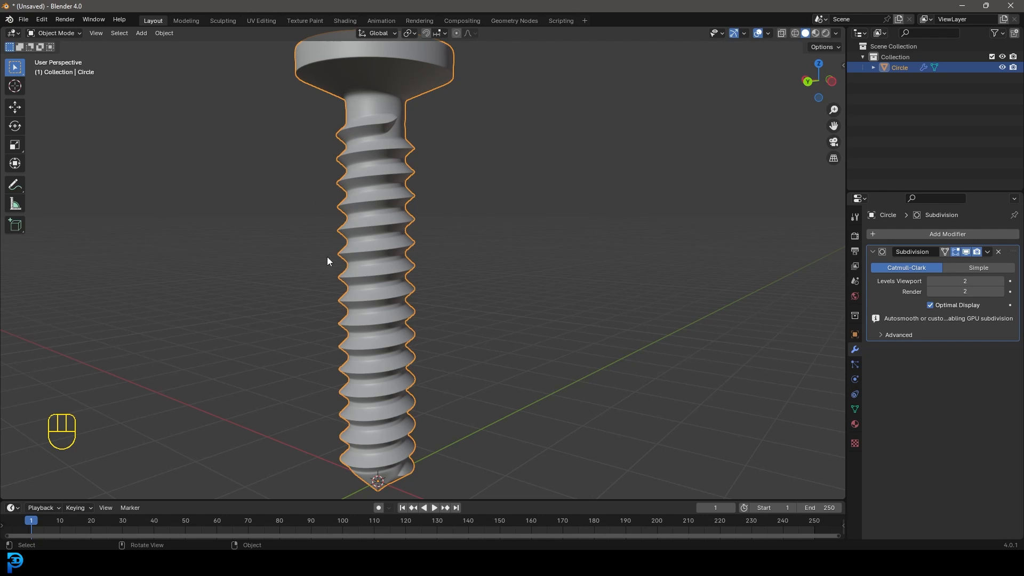
pyautogui.moveTo(440, 228)
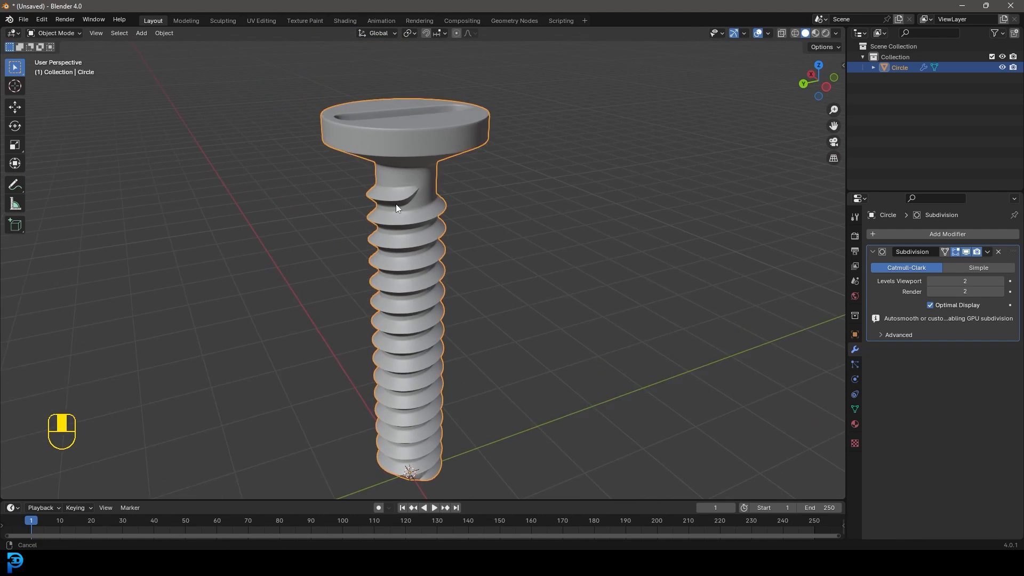
# Step: Inspect the finished reference screw in edit and object mode, orbiting along the creased thread
pyautogui.press('Tab')
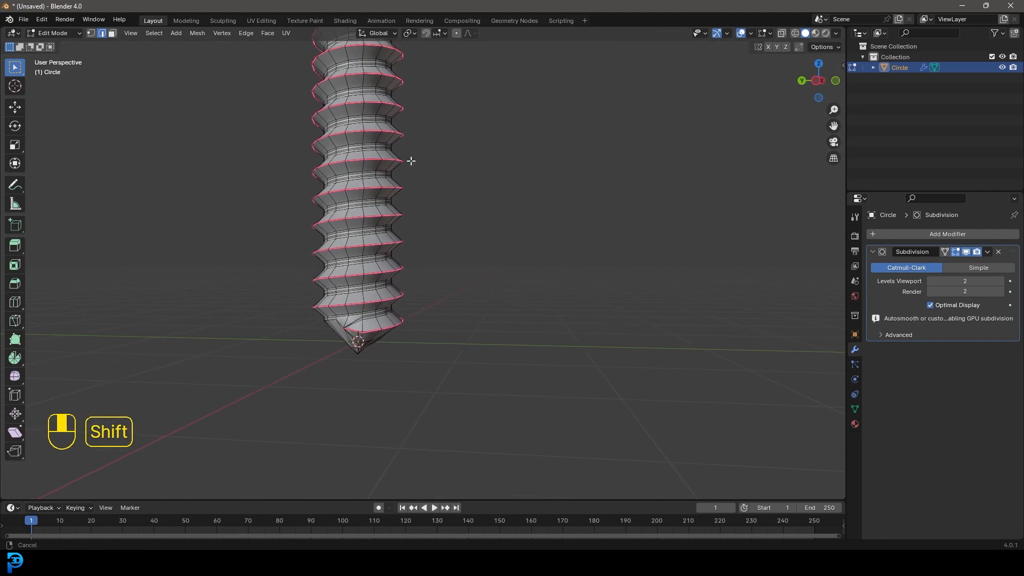
pyautogui.moveTo(410, 162); pyautogui.dragTo(408, 216)
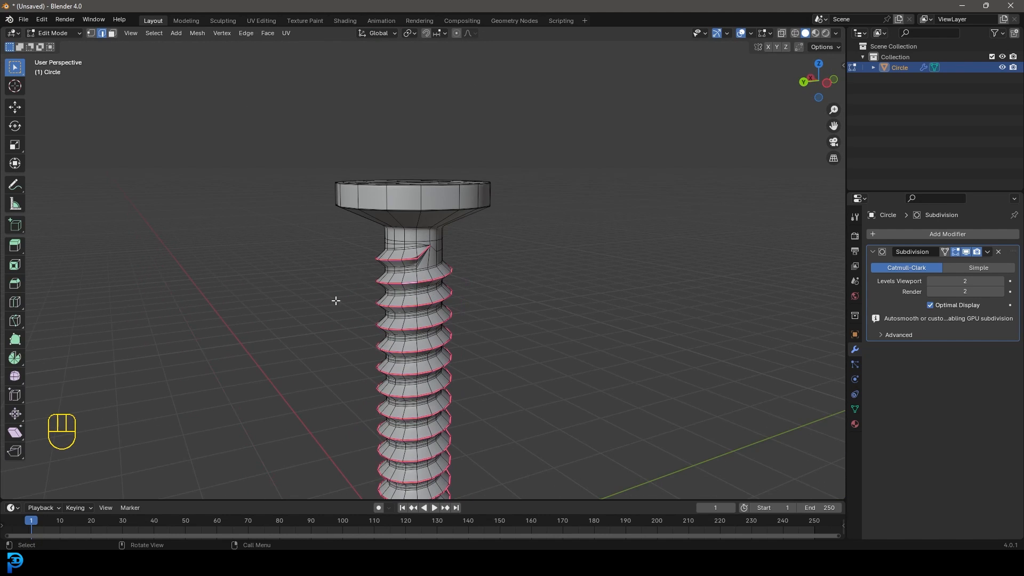
pyautogui.press('Tab')
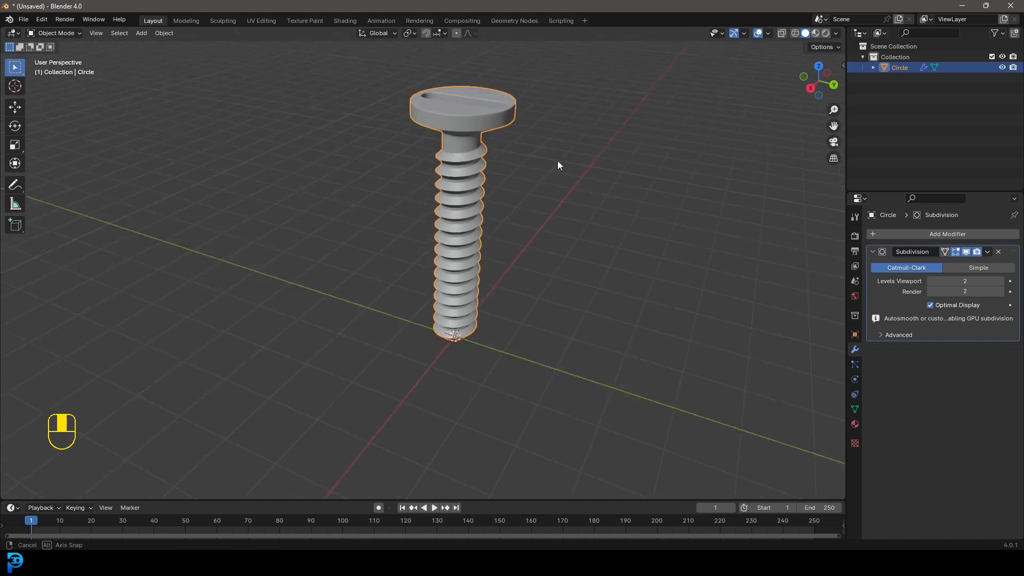
pyautogui.moveTo(557, 166); pyautogui.dragTo(510, 139)
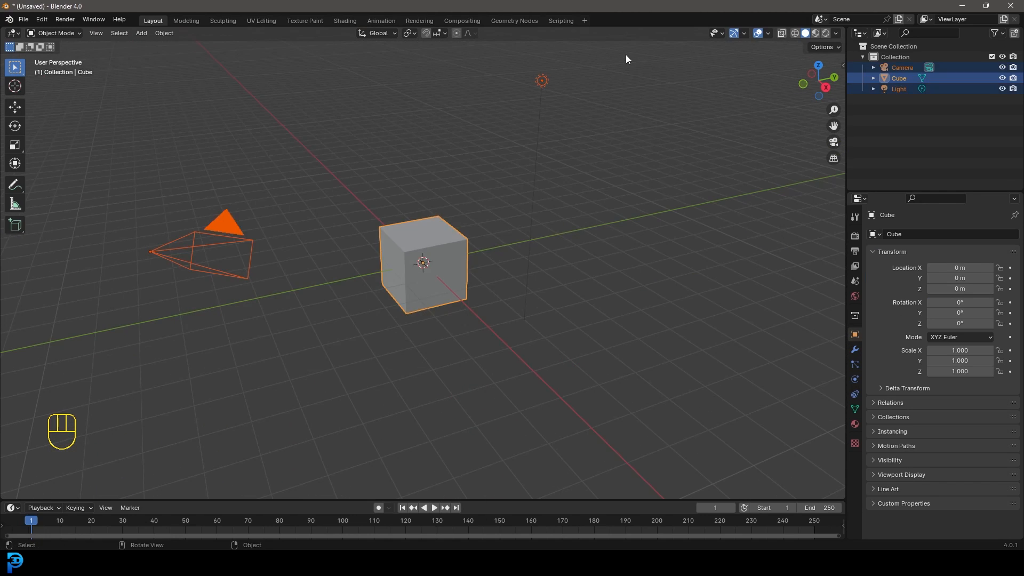
# Step: Delete the default cube, camera and light, then add a mesh circle at the origin
pyautogui.press('delete')
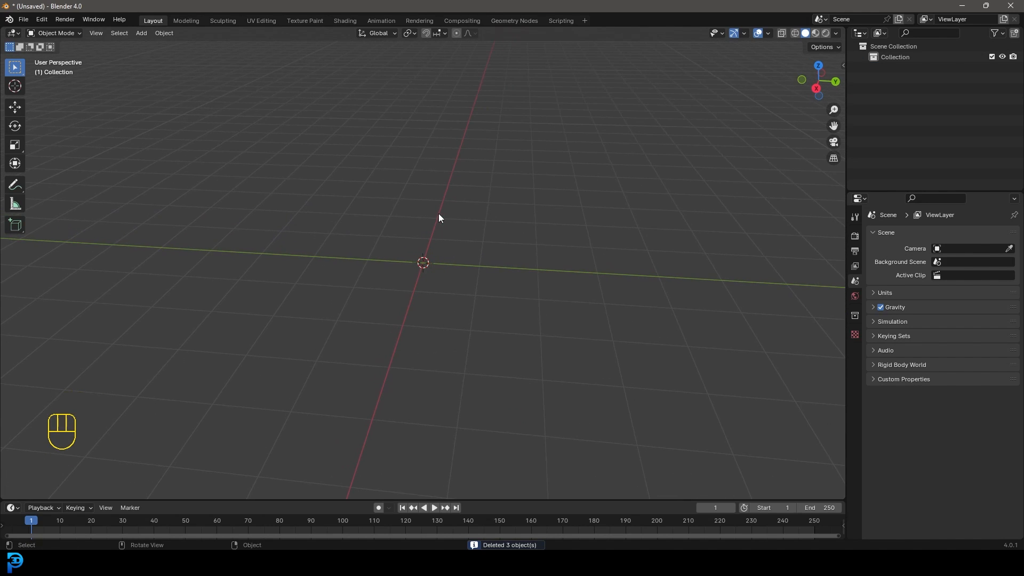
pyautogui.press('shift+a')
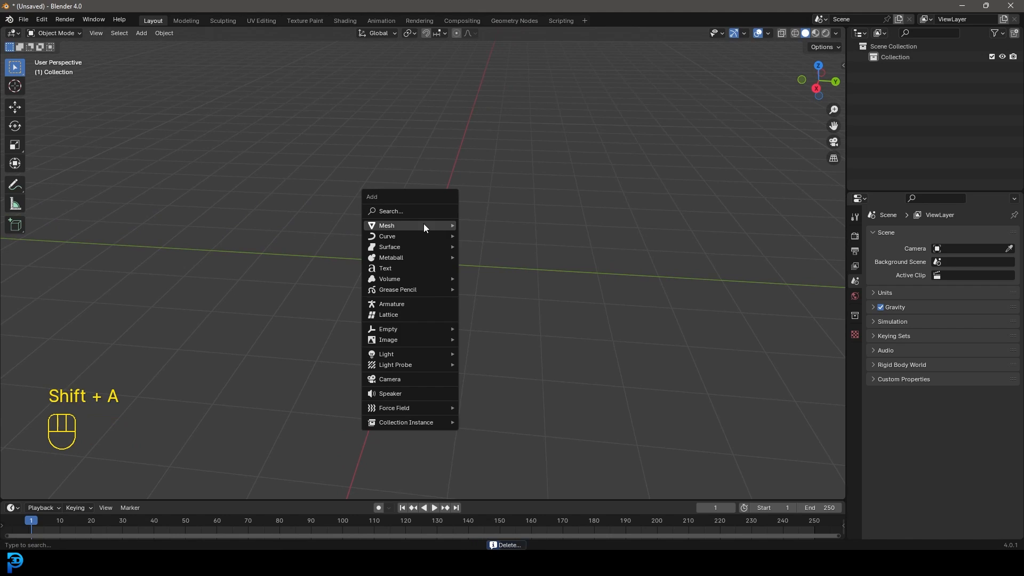
pyautogui.click(386, 225)
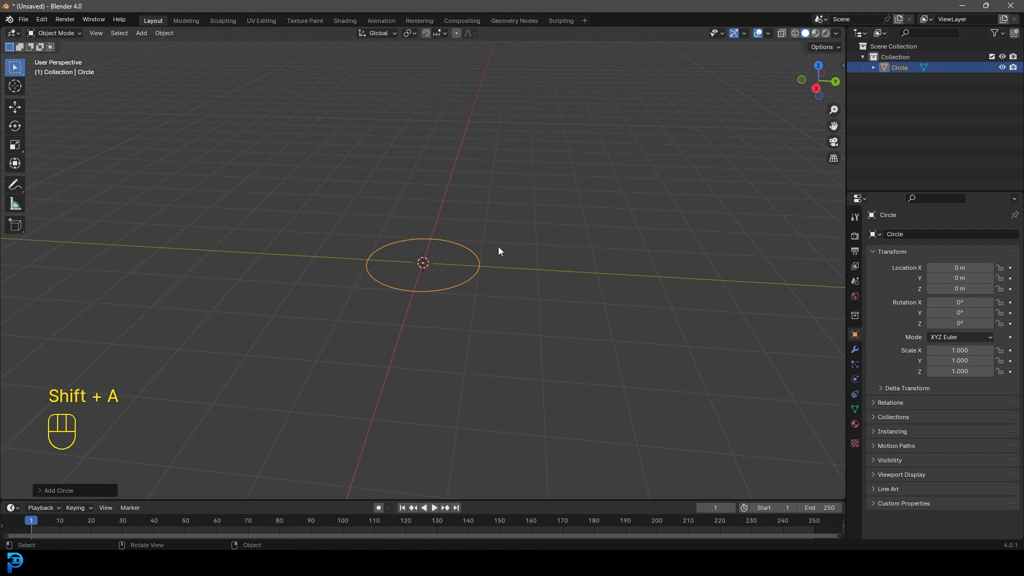
pyautogui.click(55, 33)
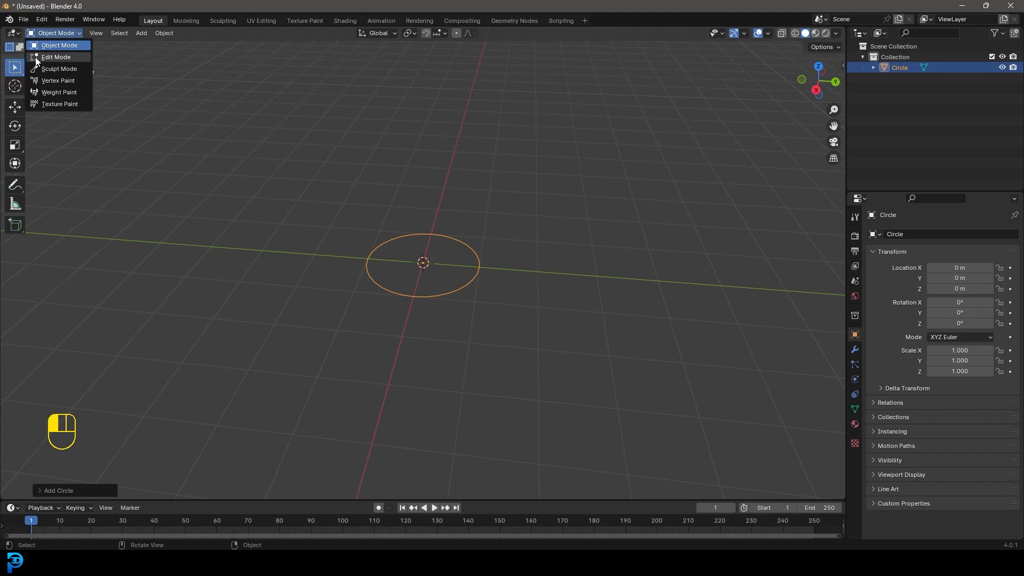
# Step: In Edit Mode front view, invert the selection from one vertex and delete all other circle vertices
pyautogui.click(55, 57)
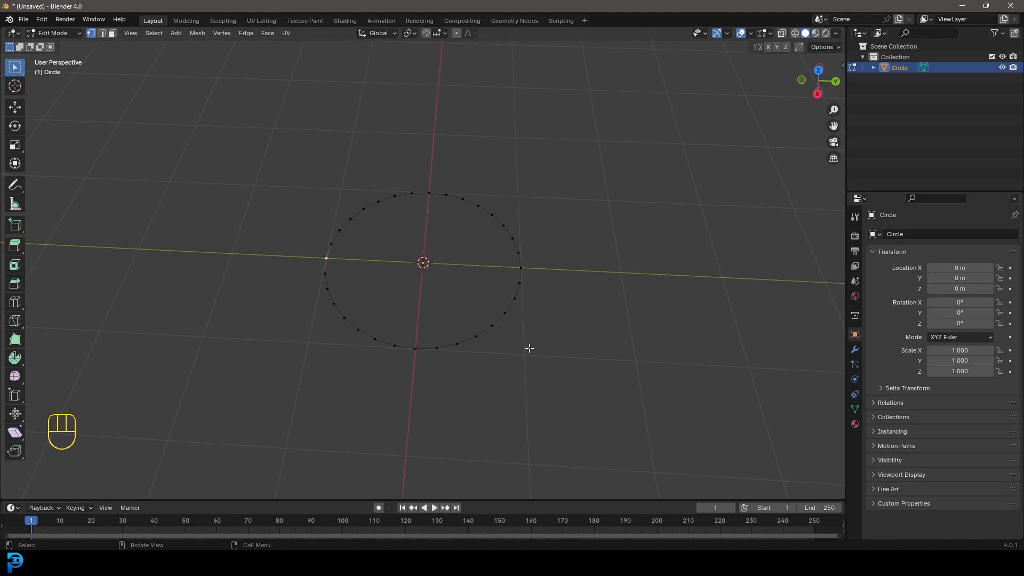
pyautogui.press('KP_1')
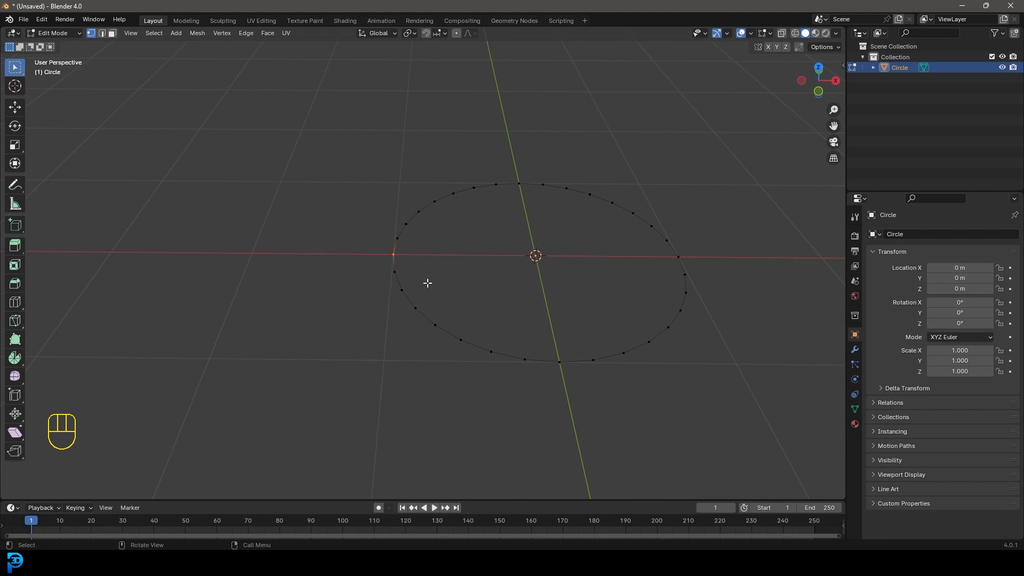
pyautogui.press('ctrl+i')
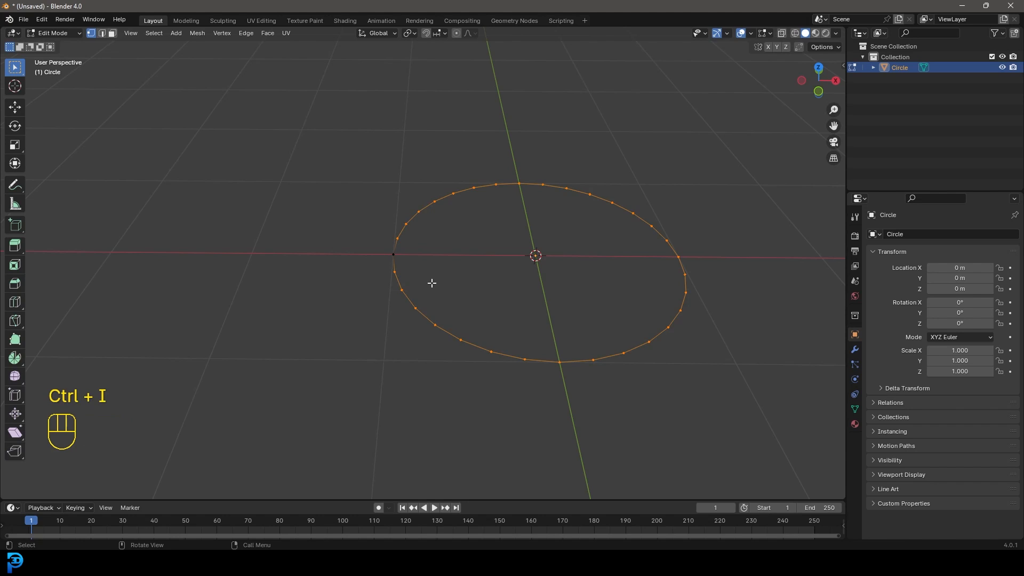
pyautogui.press('x')
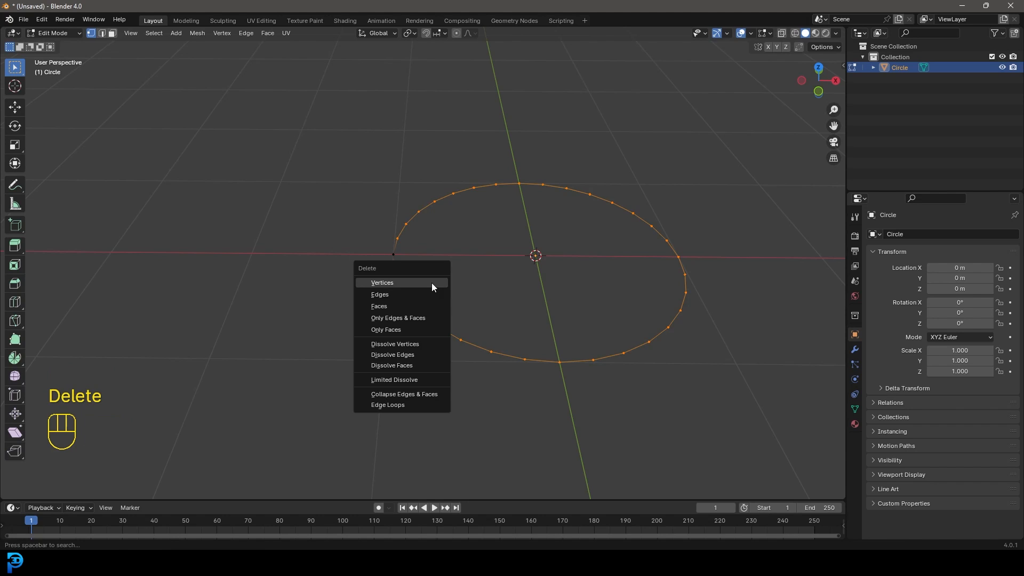
pyautogui.click(382, 282)
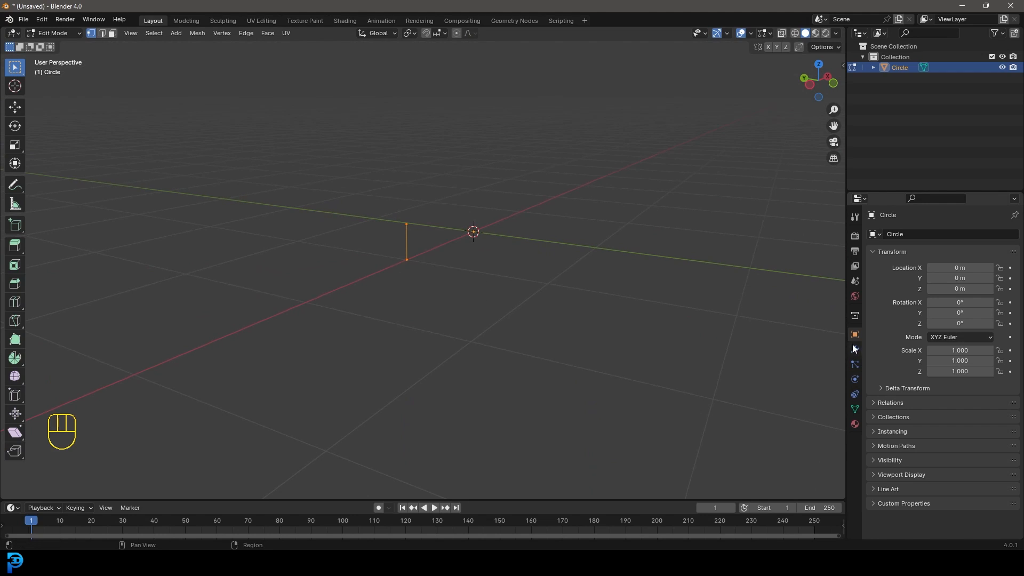
# Step: Add a Screw modifier so the short edge spins into a full ring around Z
pyautogui.click(854, 350)
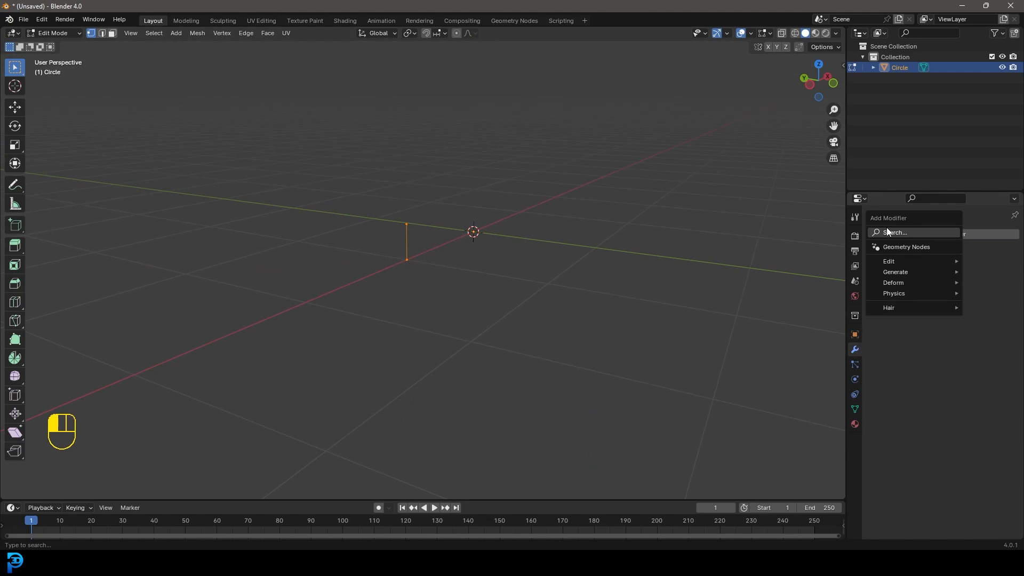
pyautogui.write('s')
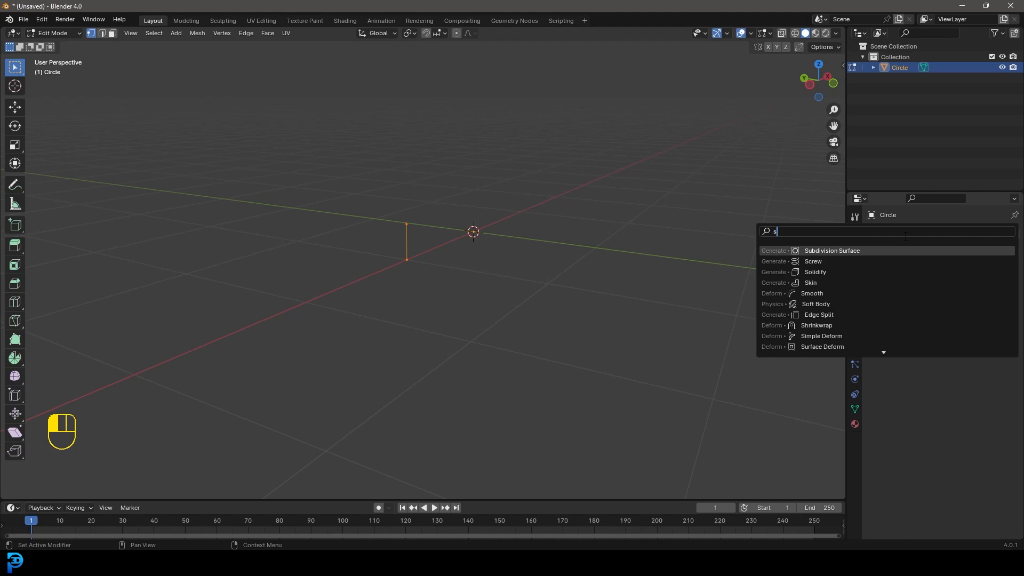
pyautogui.write('crew')
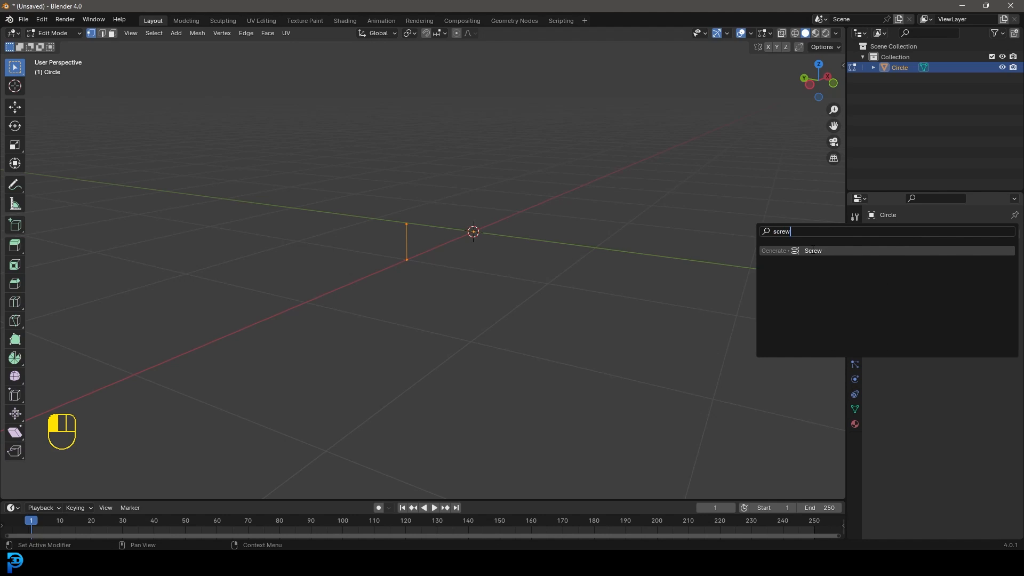
pyautogui.click(813, 250)
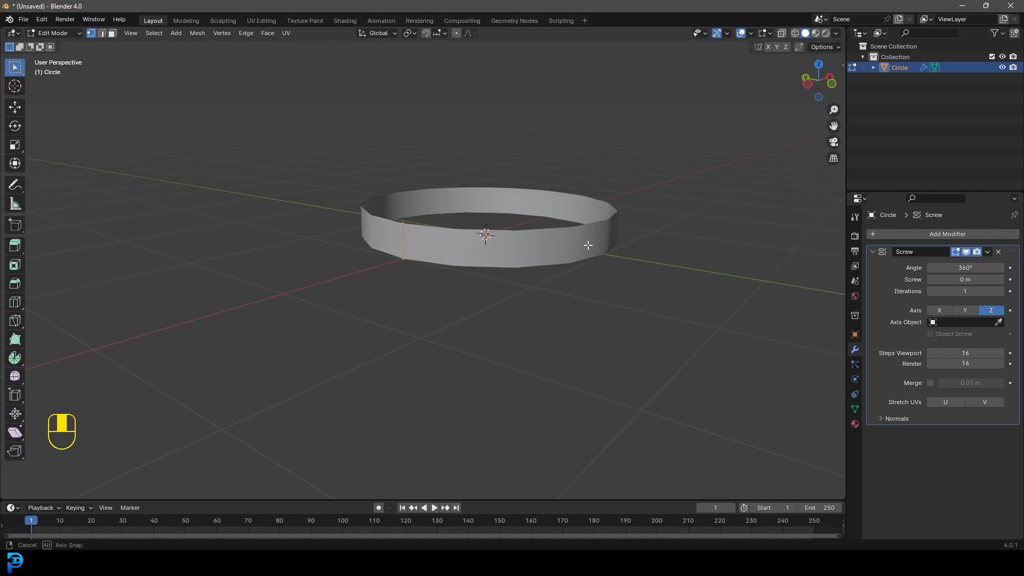
pyautogui.moveTo(588, 245); pyautogui.dragTo(345, 222)
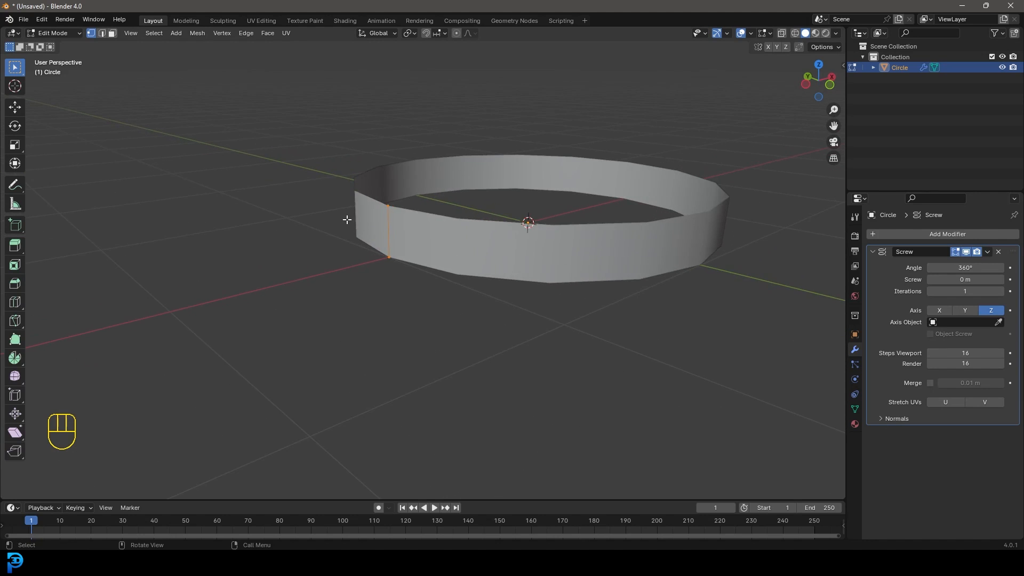
# Step: Push the middle vertex outward into a point, set Screw to 0.25 m and Iterations to 12
pyautogui.scroll(3)
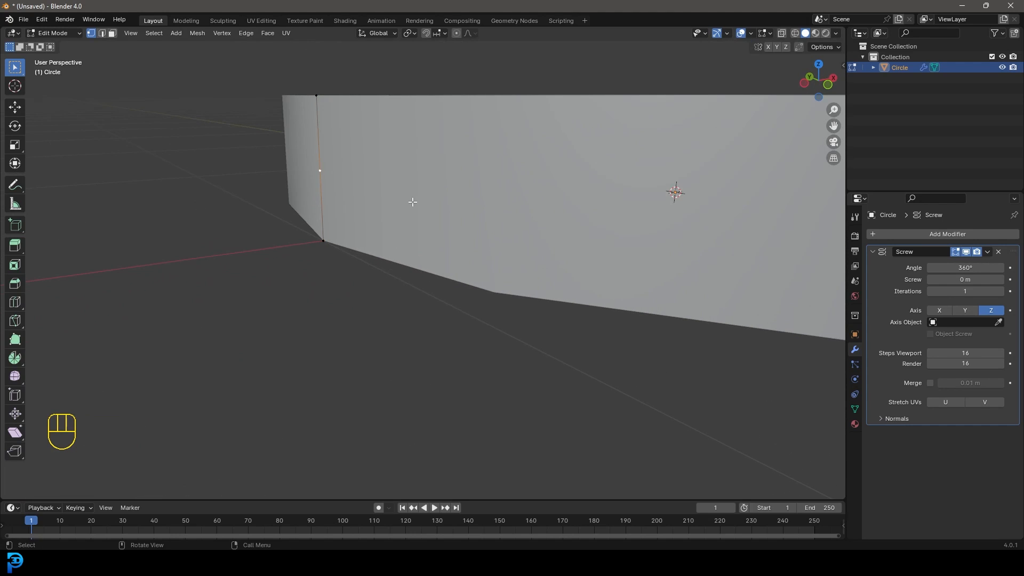
pyautogui.press('g')
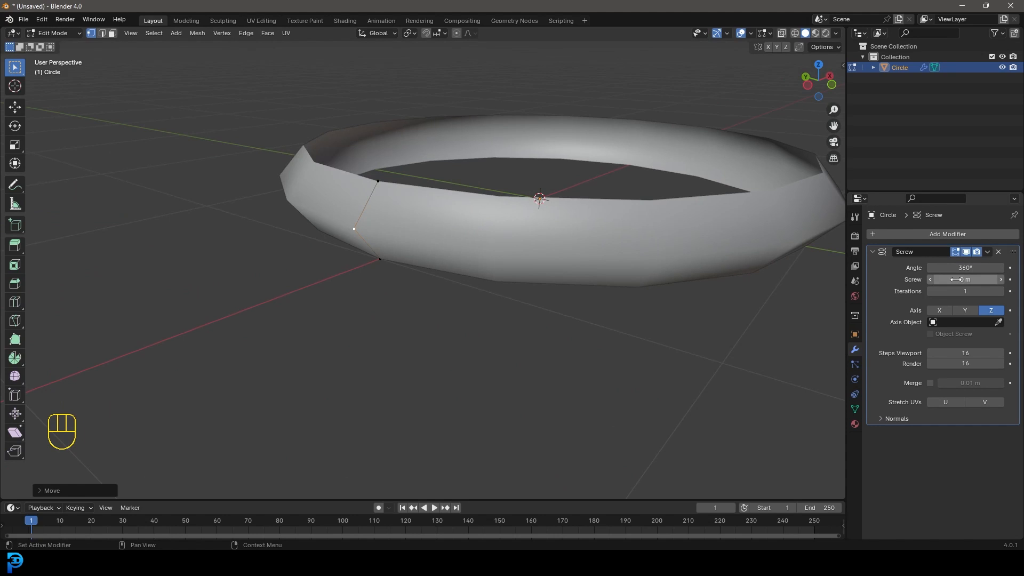
pyautogui.moveTo(965, 280); pyautogui.dragTo(965, 280)
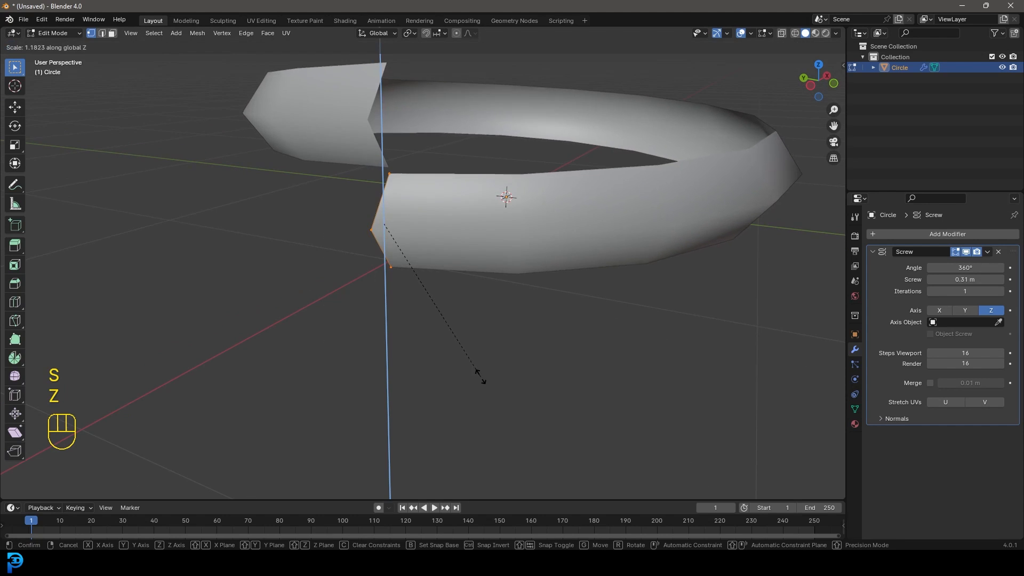
pyautogui.moveTo(480, 376)
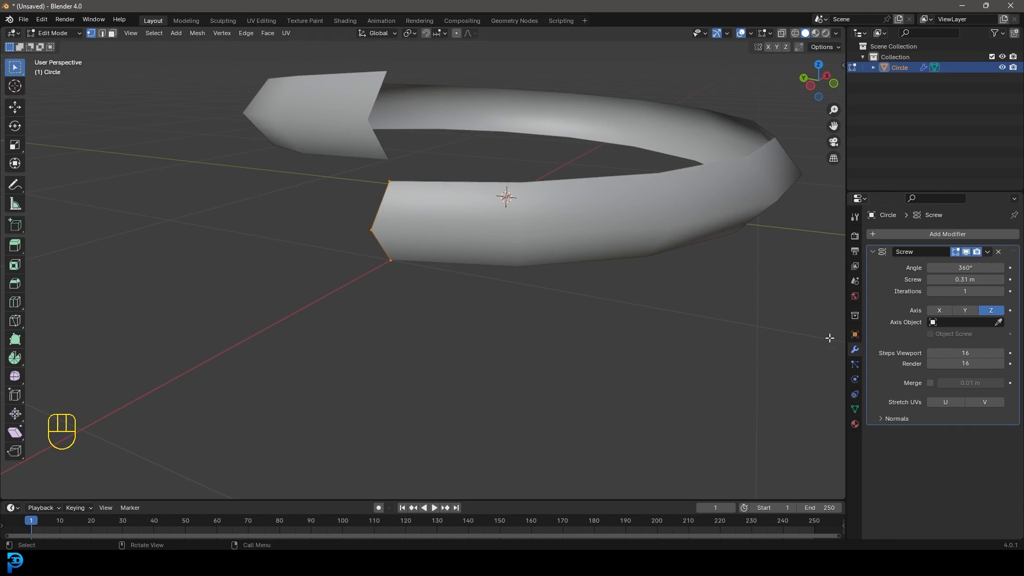
pyautogui.moveTo(965, 278); pyautogui.dragTo(953, 278)
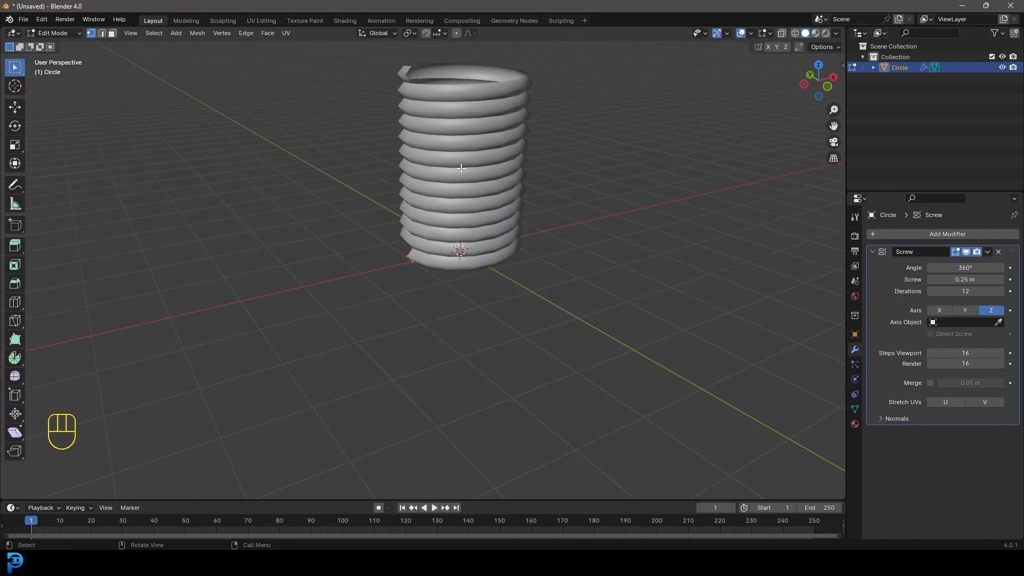
# Step: In front ortho view, move the profile vertices into a sharper angled thread tooth
pyautogui.press('KP_1')
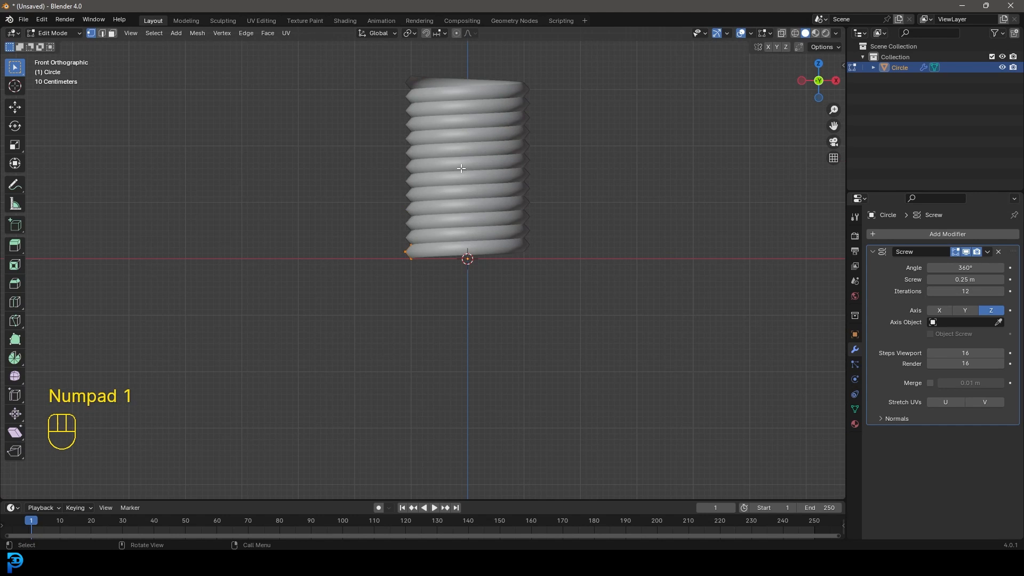
pyautogui.press('g')
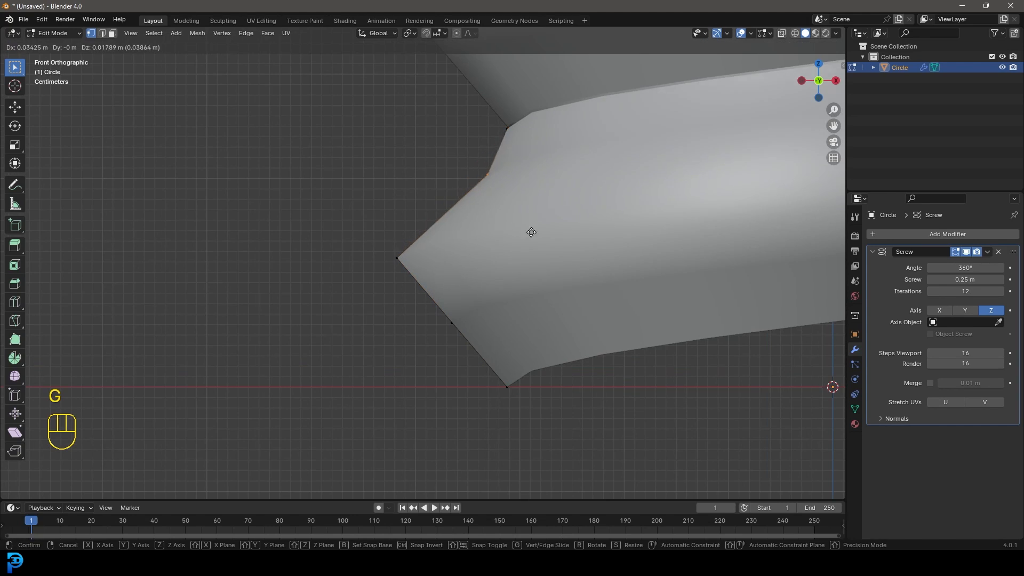
pyautogui.click(531, 232)
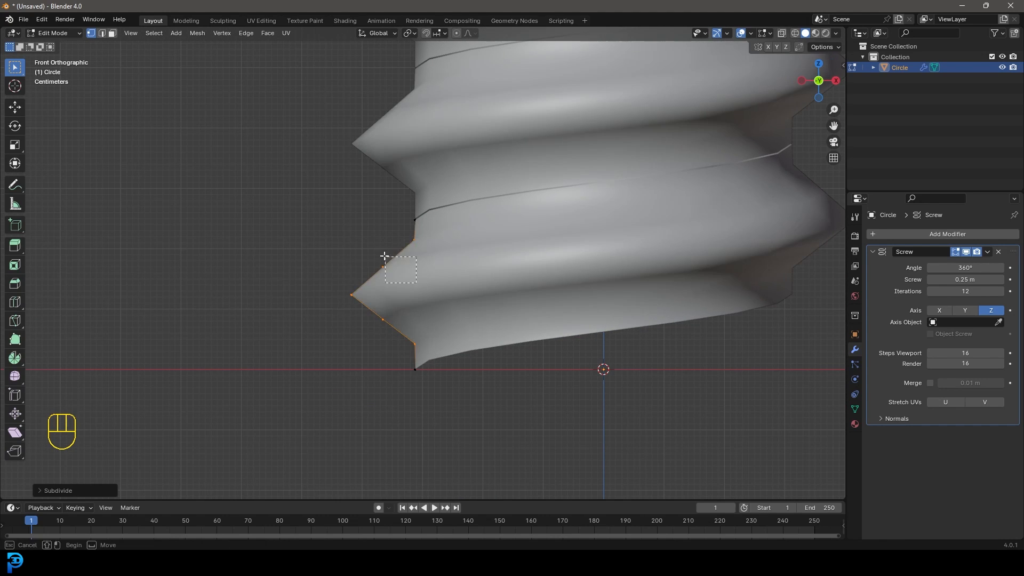
pyautogui.press('g')
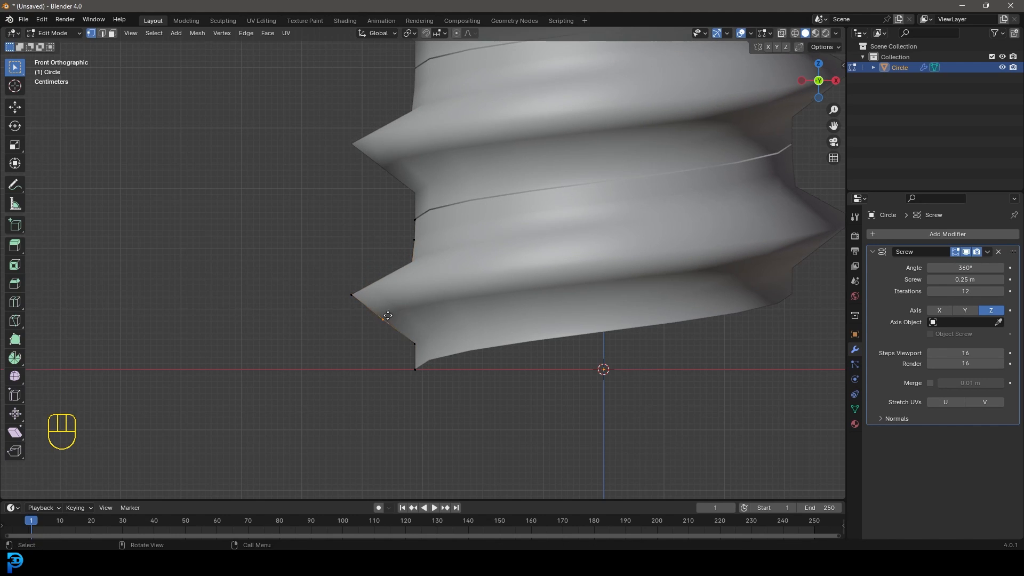
pyautogui.press('g')
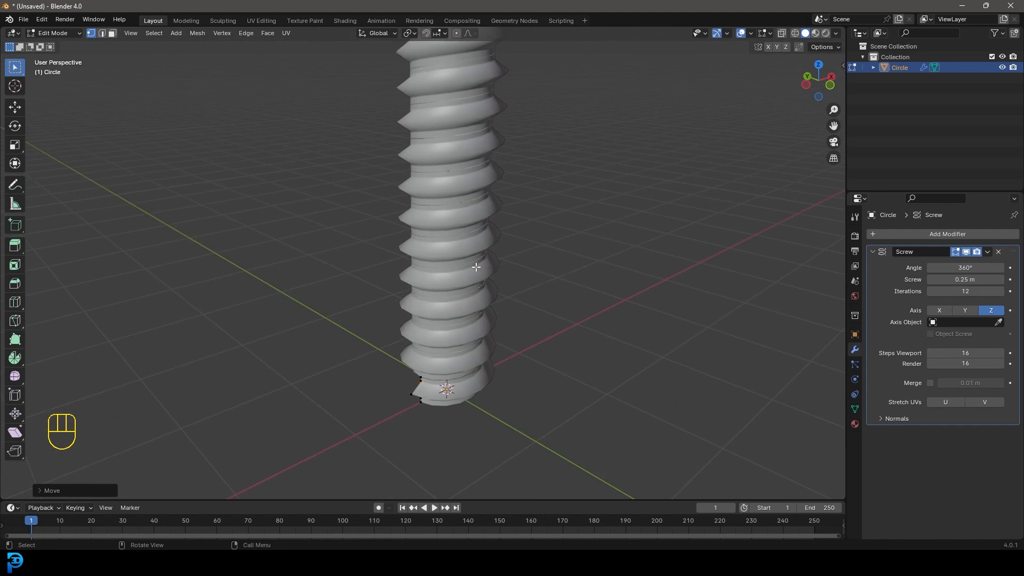
# Step: In Object Mode, set the Screw modifier to 0.245 m and 15 iterations with Merge enabled
pyautogui.press('Tab')
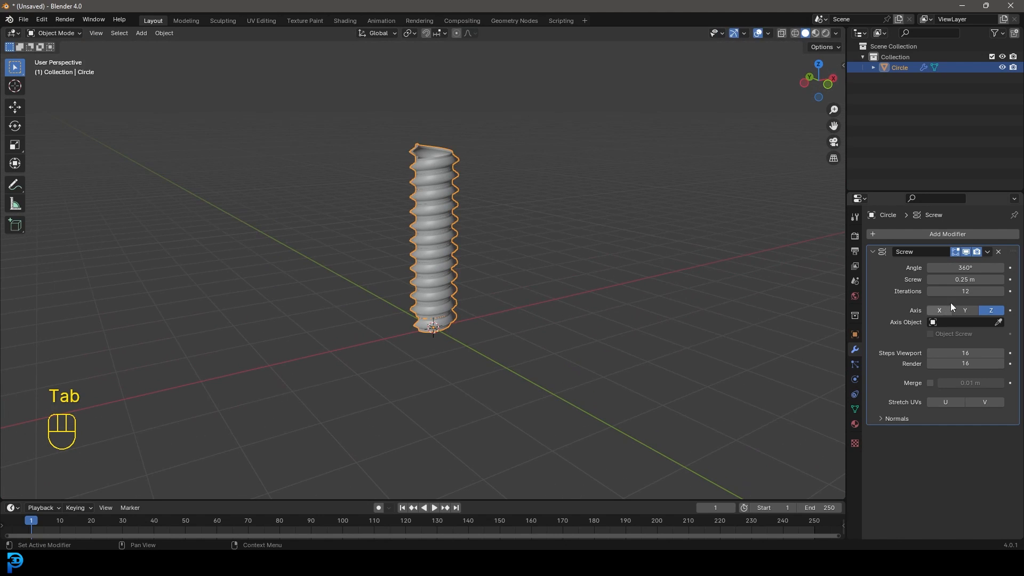
pyautogui.moveTo(947, 291); pyautogui.dragTo(973, 291)
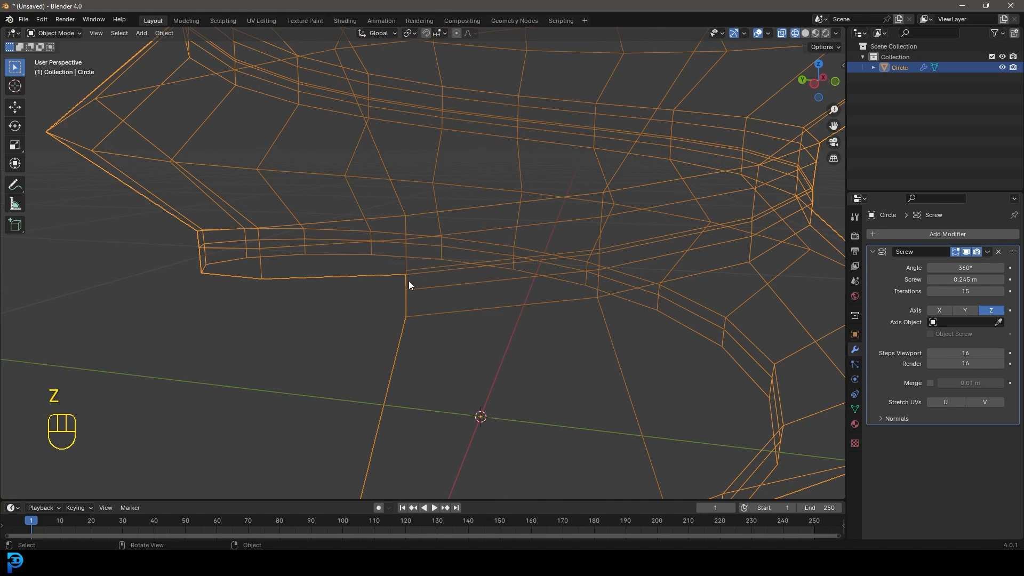
pyautogui.moveTo(399, 281)
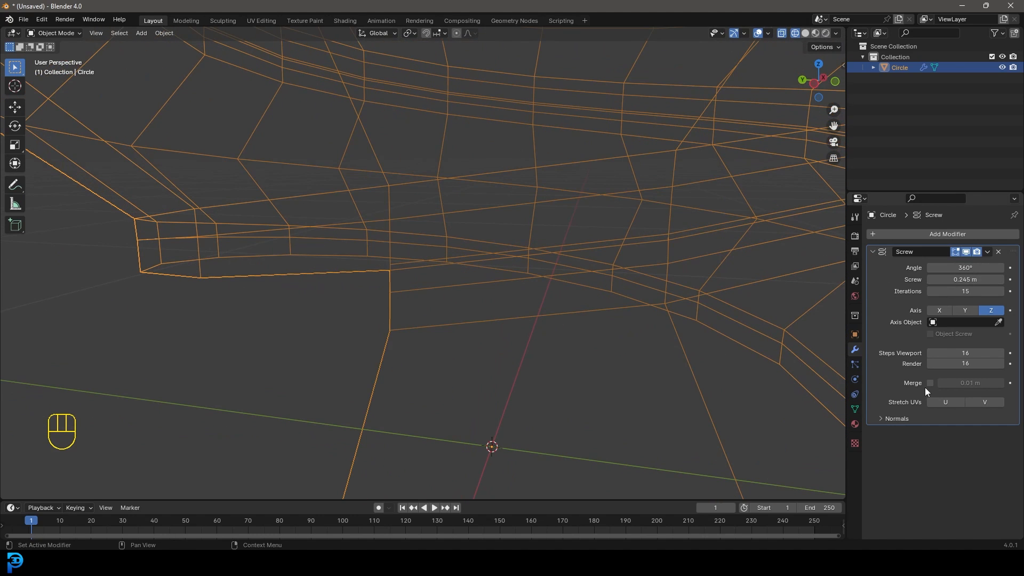
pyautogui.click(930, 382)
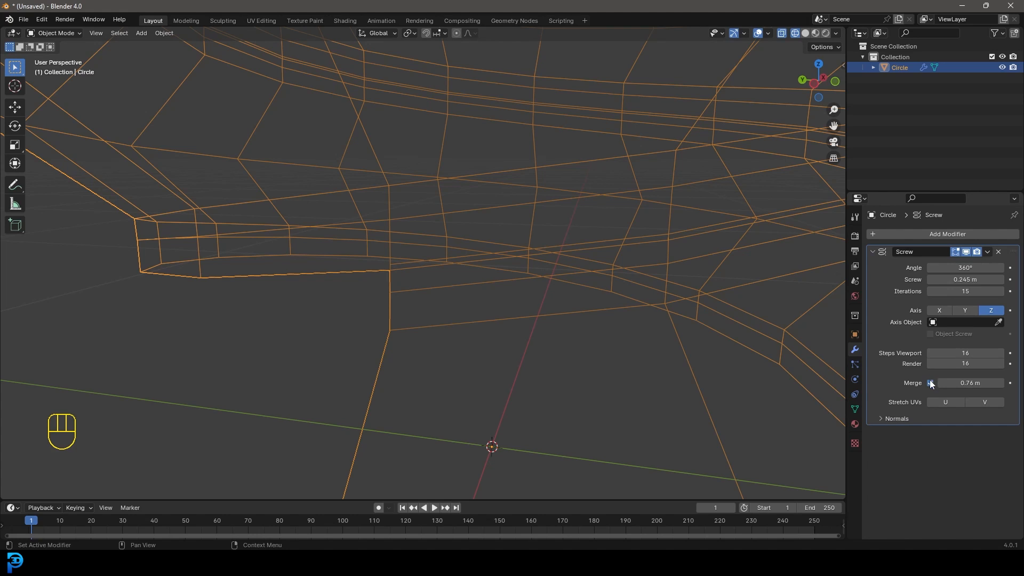
# Step: Add a Weld modifier at 0.01 m distance, apply the Screw and Weld modifiers, and enter Edit Mode
pyautogui.click(945, 234)
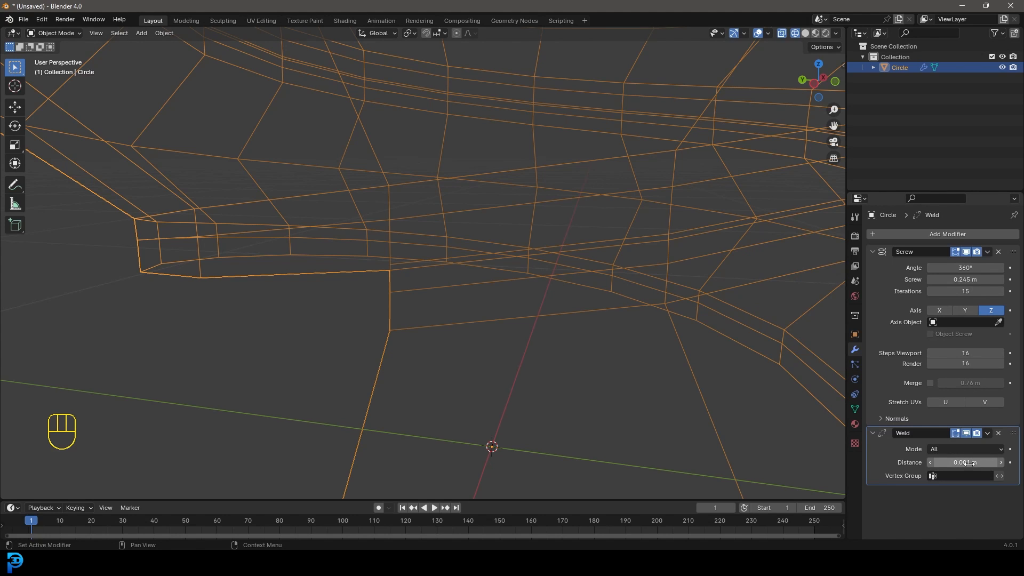
pyautogui.click(964, 461)
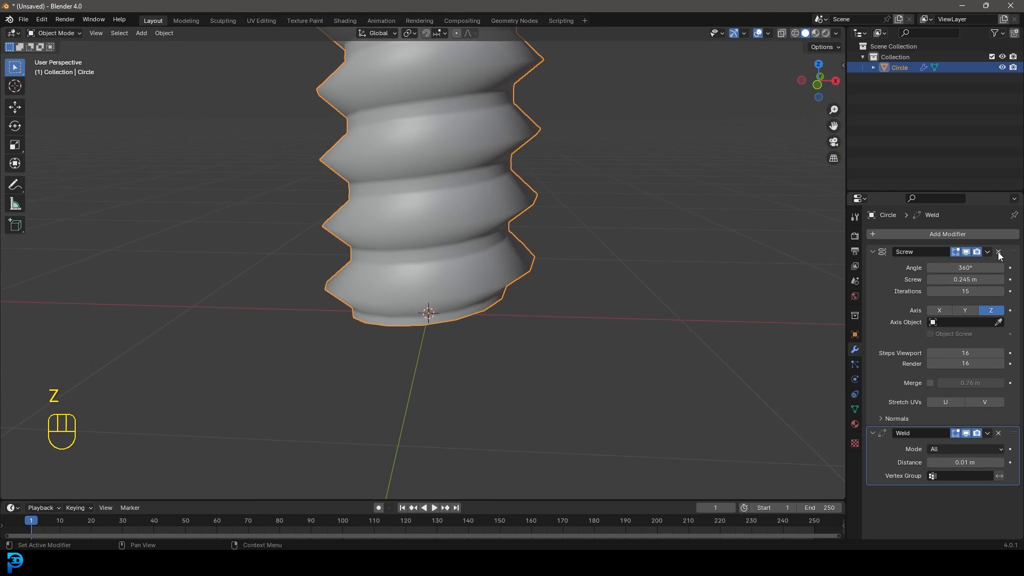
pyautogui.click(988, 252)
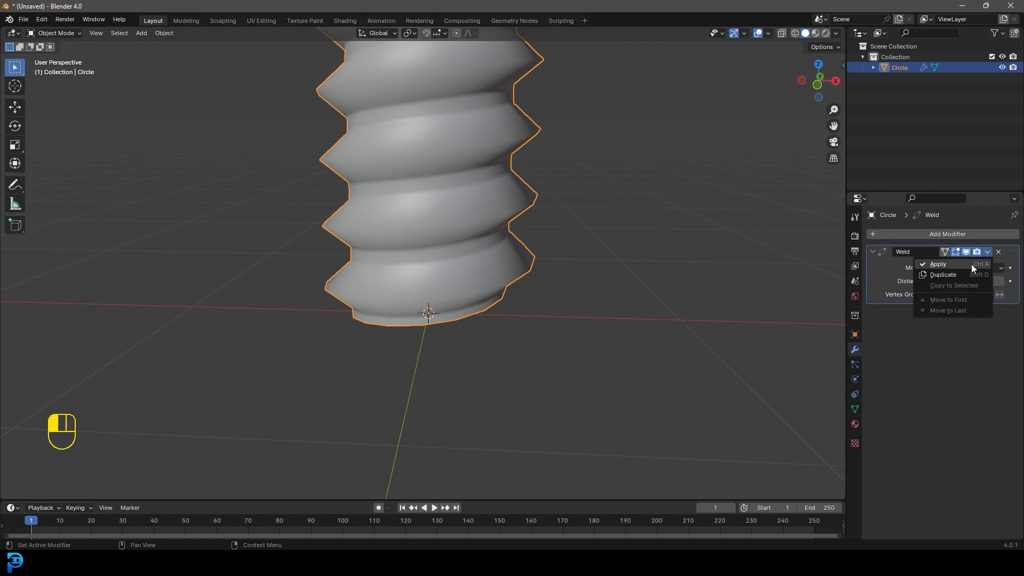
pyautogui.press('Tab')
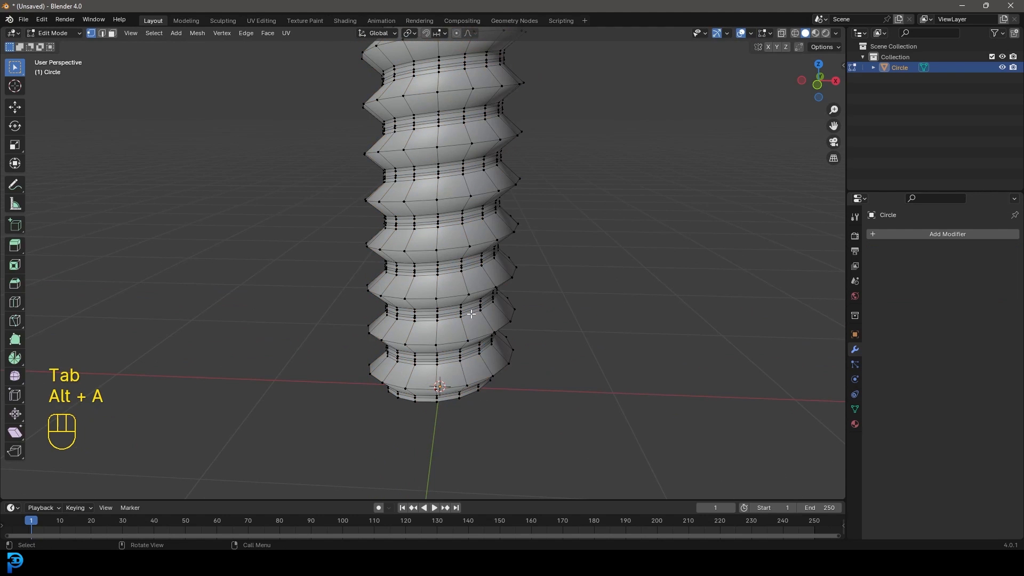
# Step: Select the bottom thread-end vertices and merge them At First into a single point
pyautogui.press('ctrl+l')
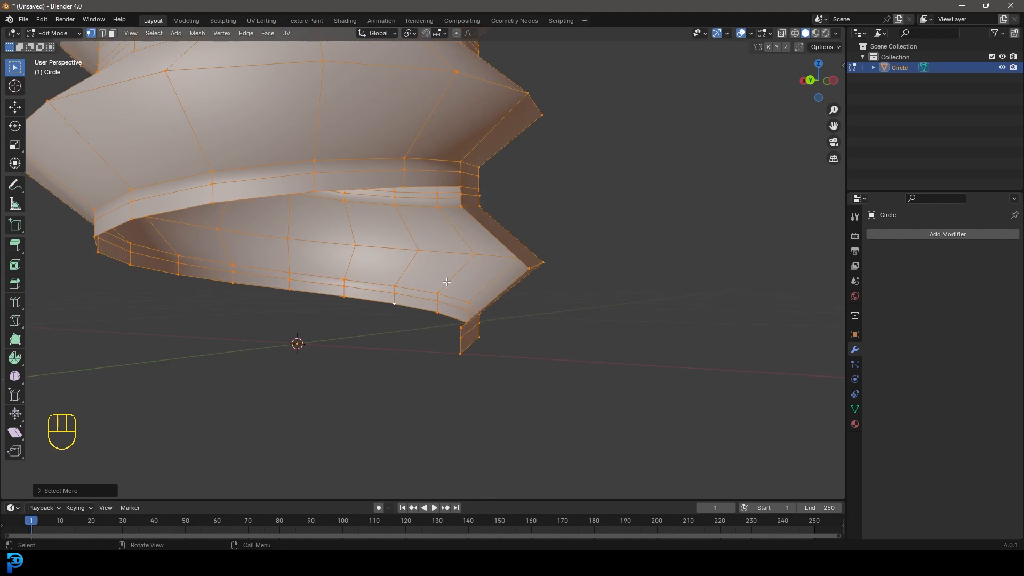
pyautogui.press('alt+a')
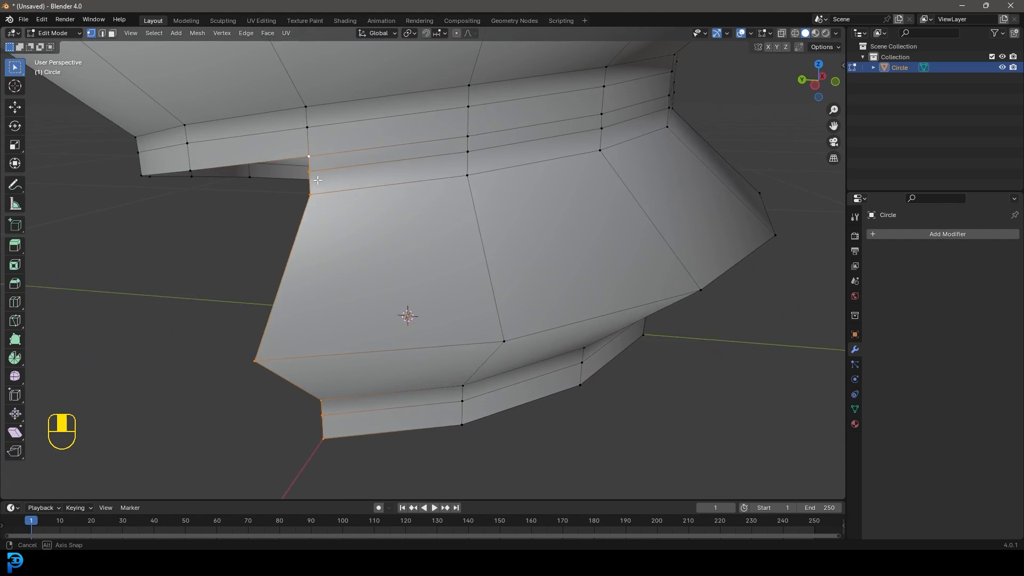
pyautogui.press('f3')
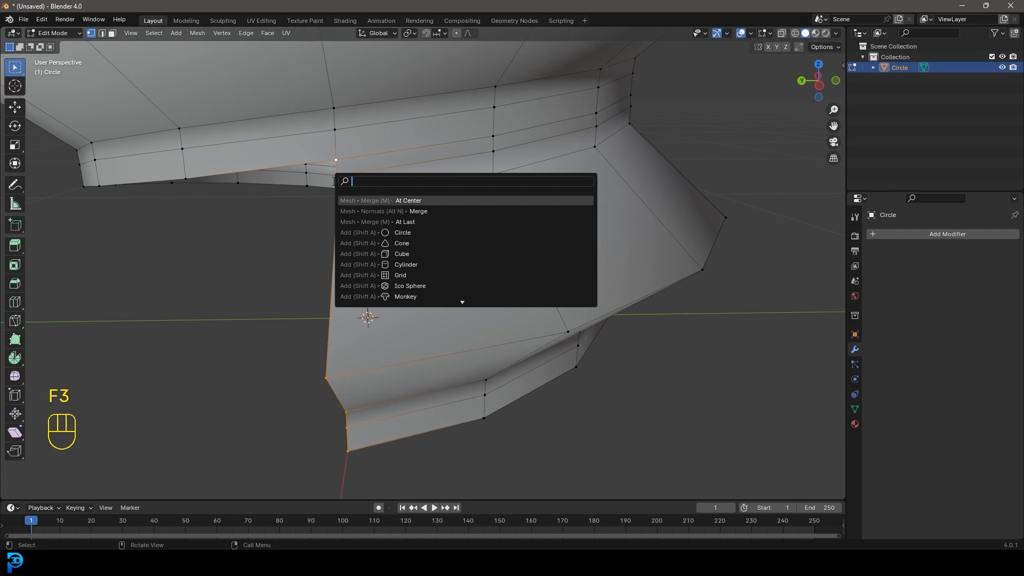
pyautogui.write('merg')
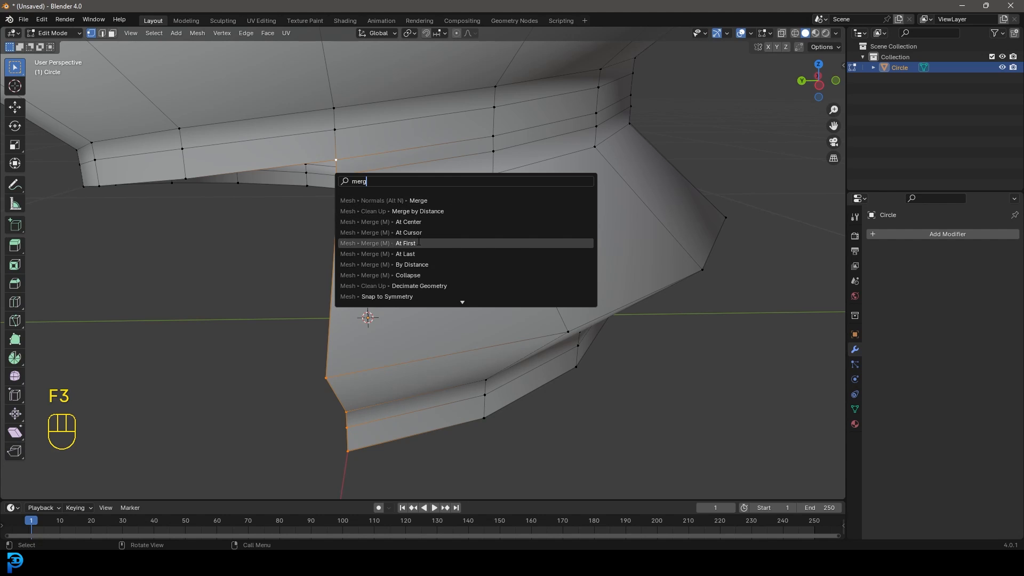
pyautogui.click(405, 243)
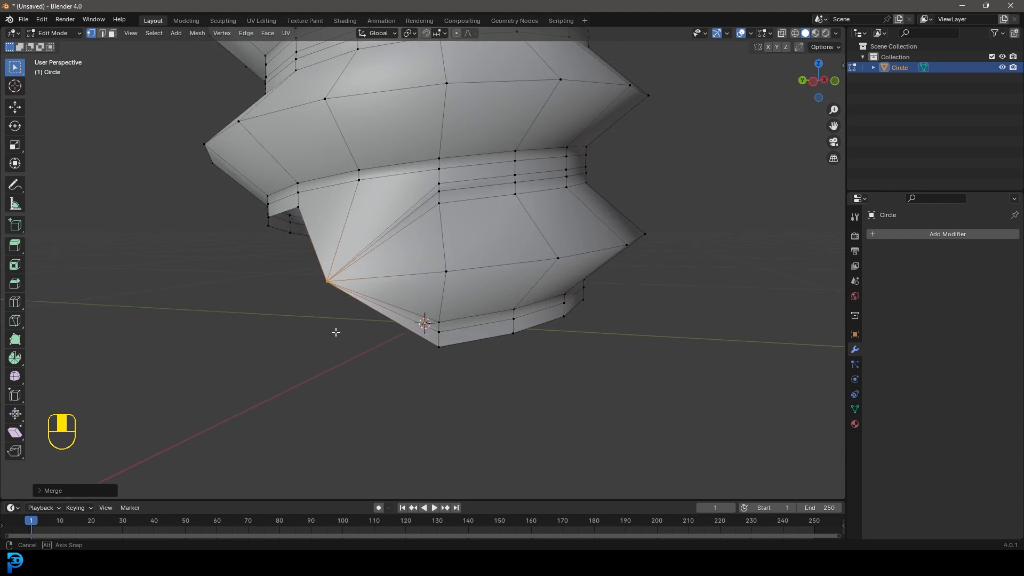
# Step: Reposition the merged thread-tip vertex and start extruding the shaft's bottom loop
pyautogui.press('g')
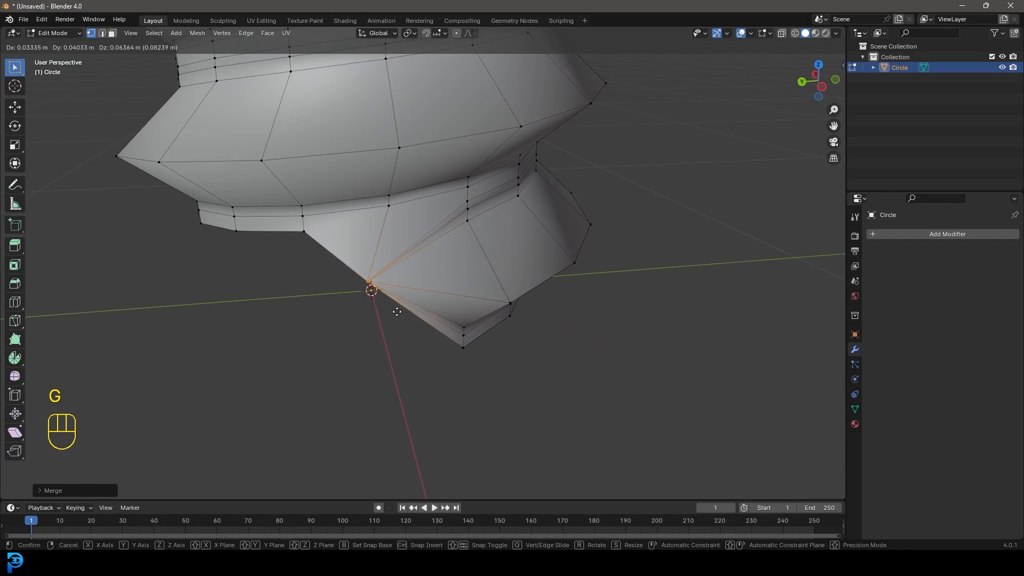
pyautogui.click(372, 290)
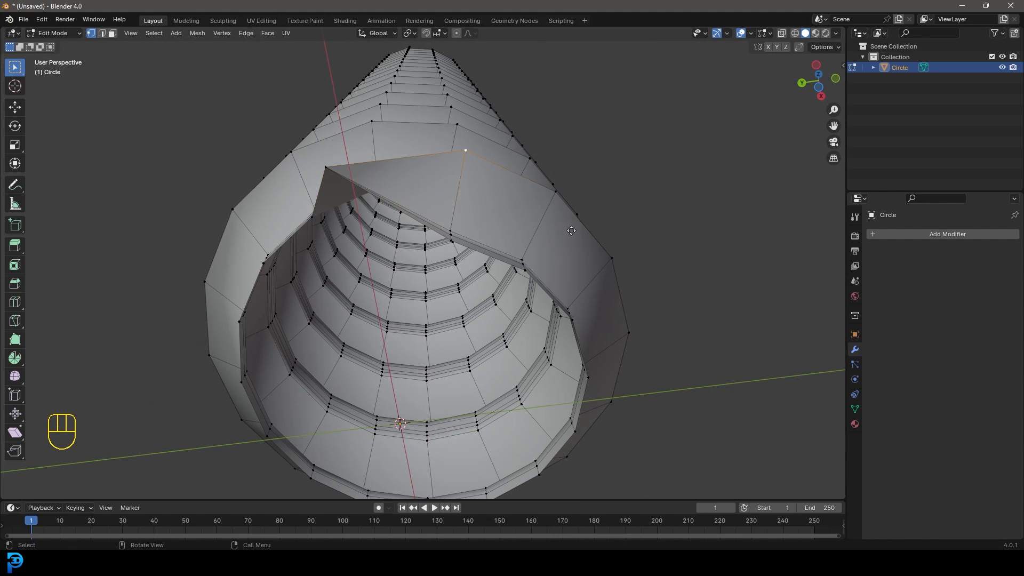
pyautogui.press('g')
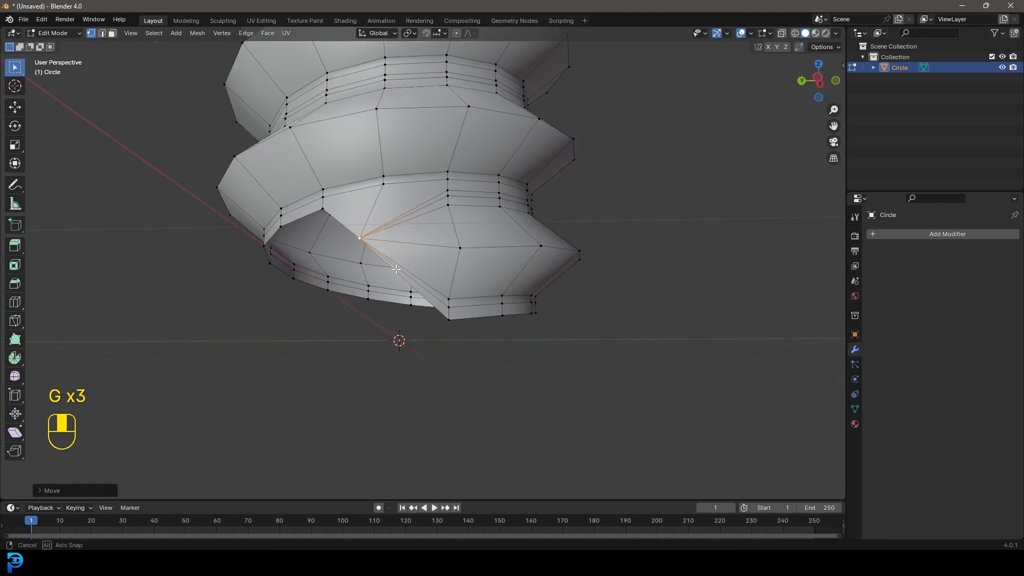
pyautogui.press('alt+a')
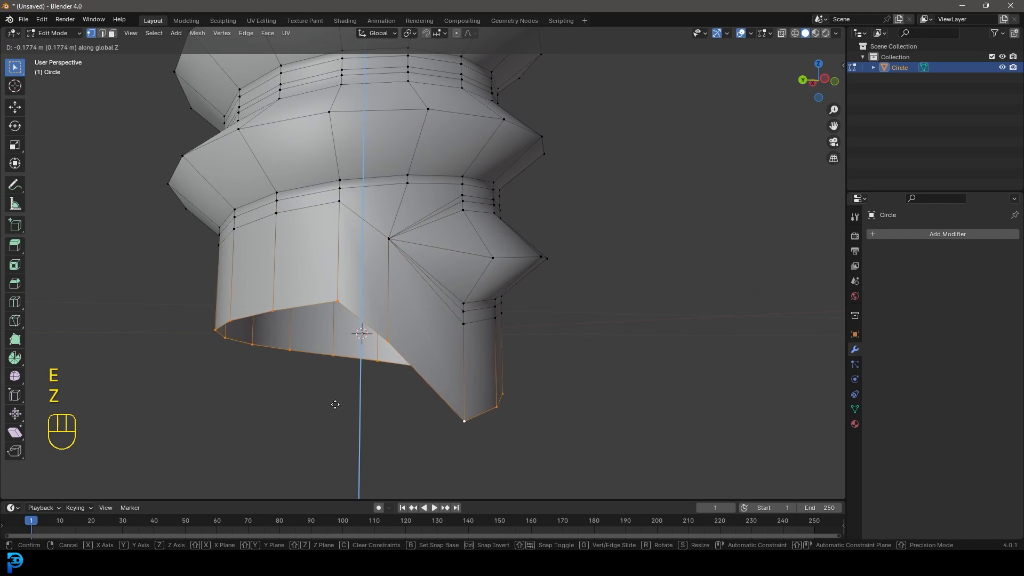
# Step: Extrude the bottom loop straight down along Z, shrink it with proportional editing and close it into a point
pyautogui.press('s')
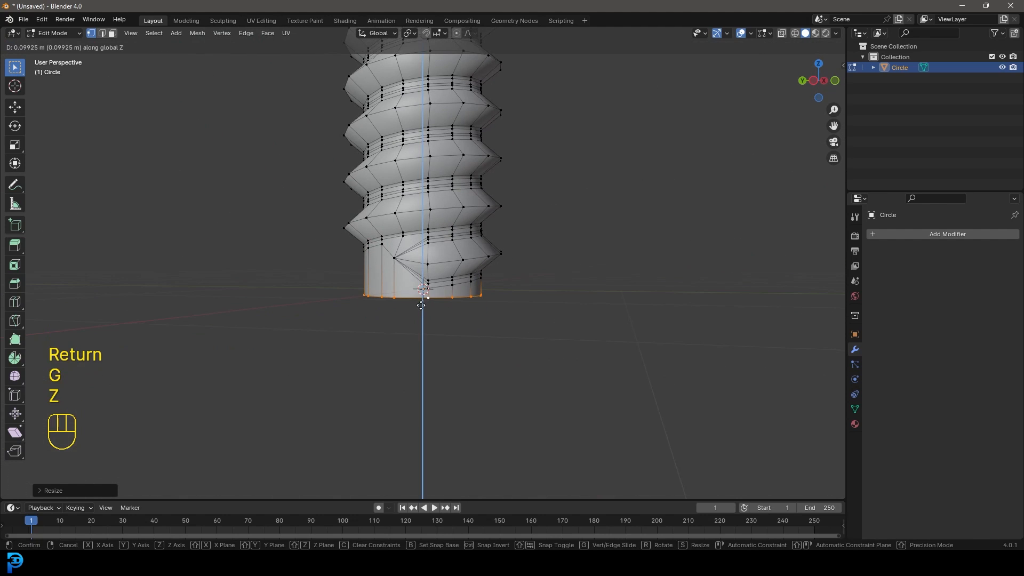
pyautogui.press('Return')
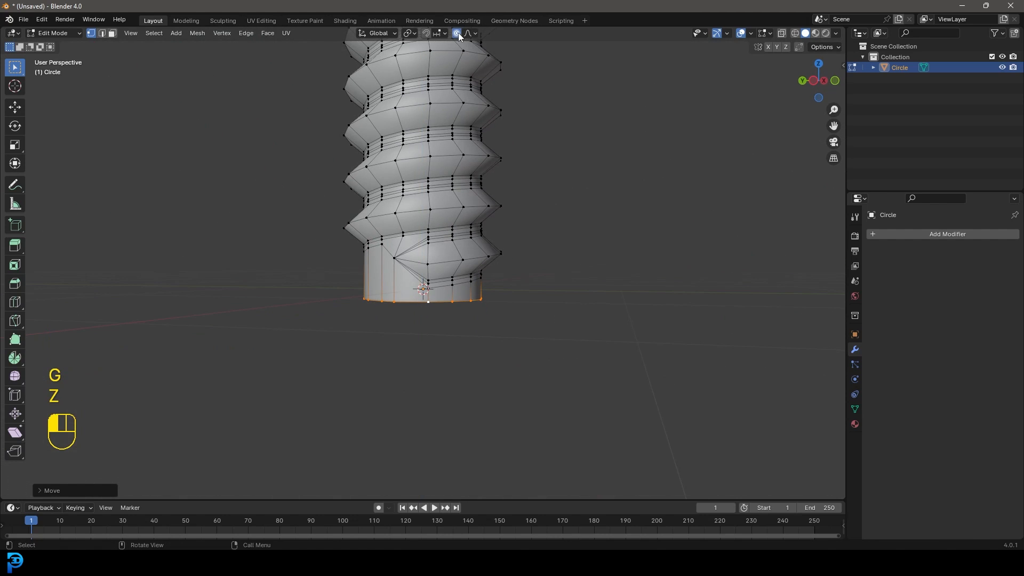
pyautogui.press('s')
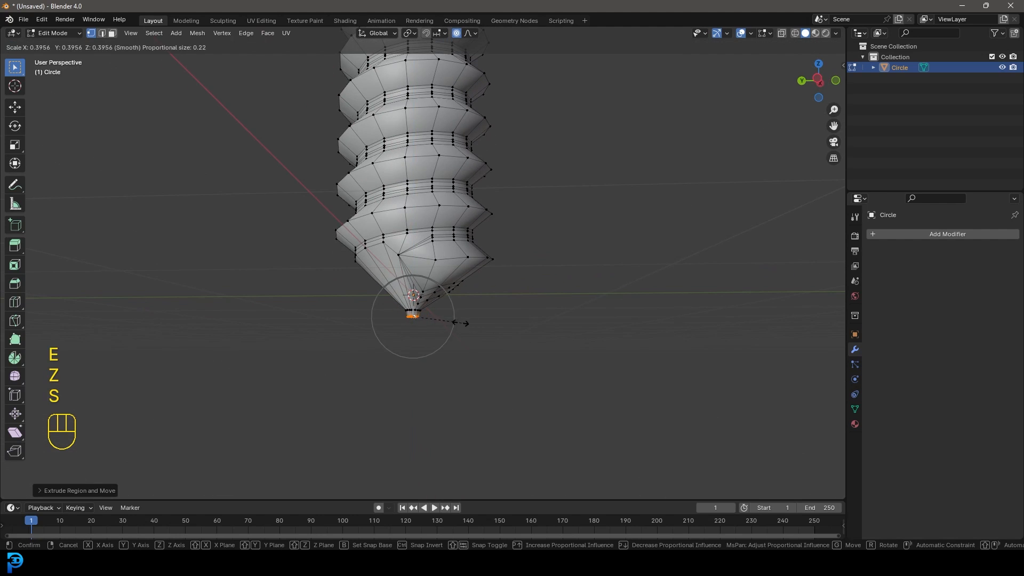
pyautogui.press('s')
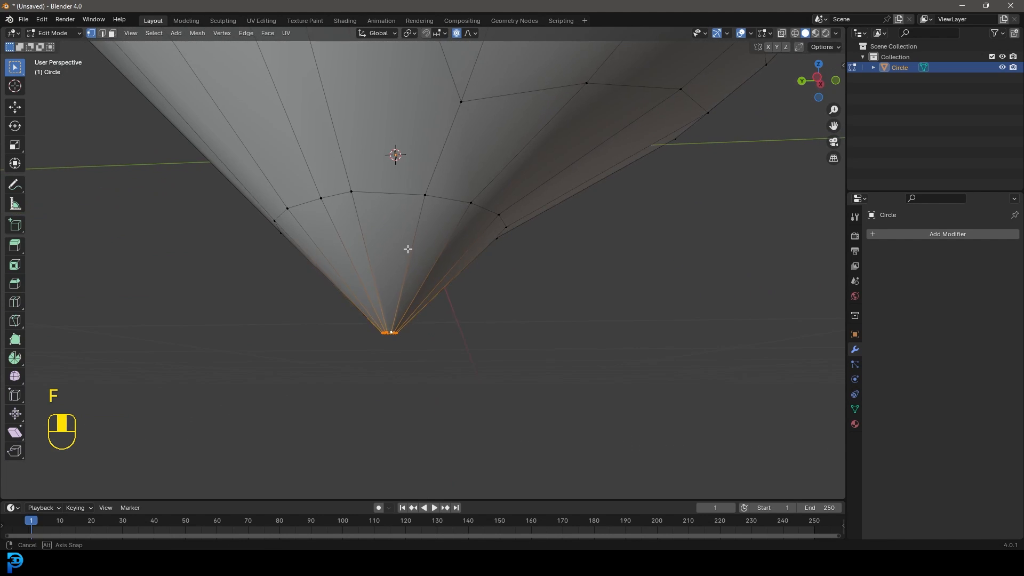
pyautogui.press('s')
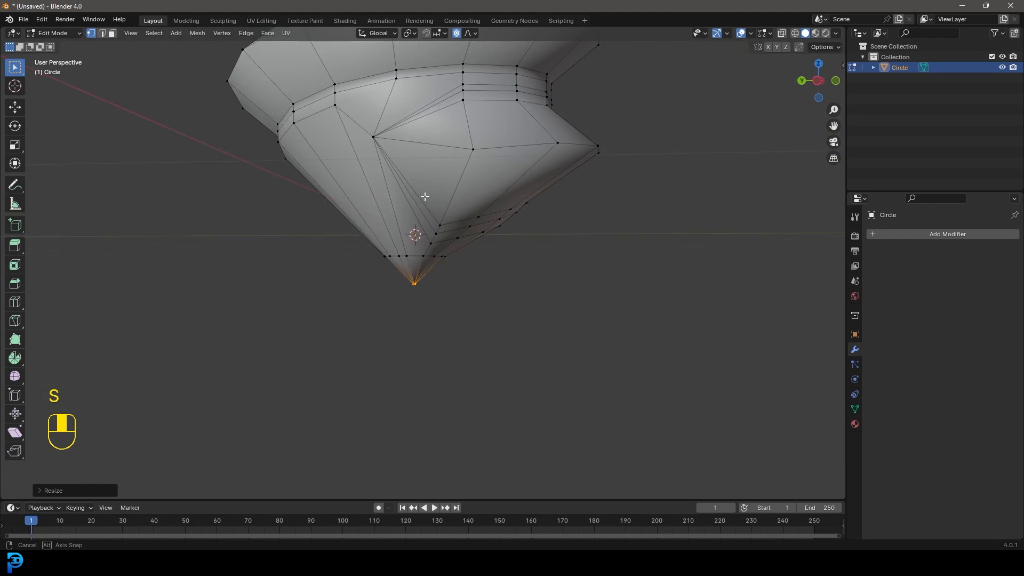
pyautogui.press('Tab')
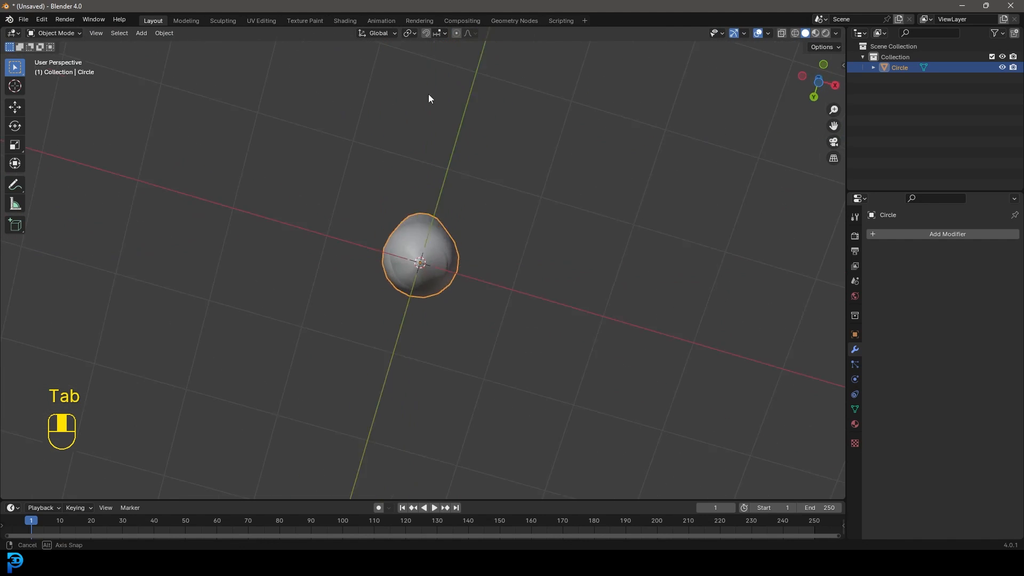
pyautogui.press('Tab')
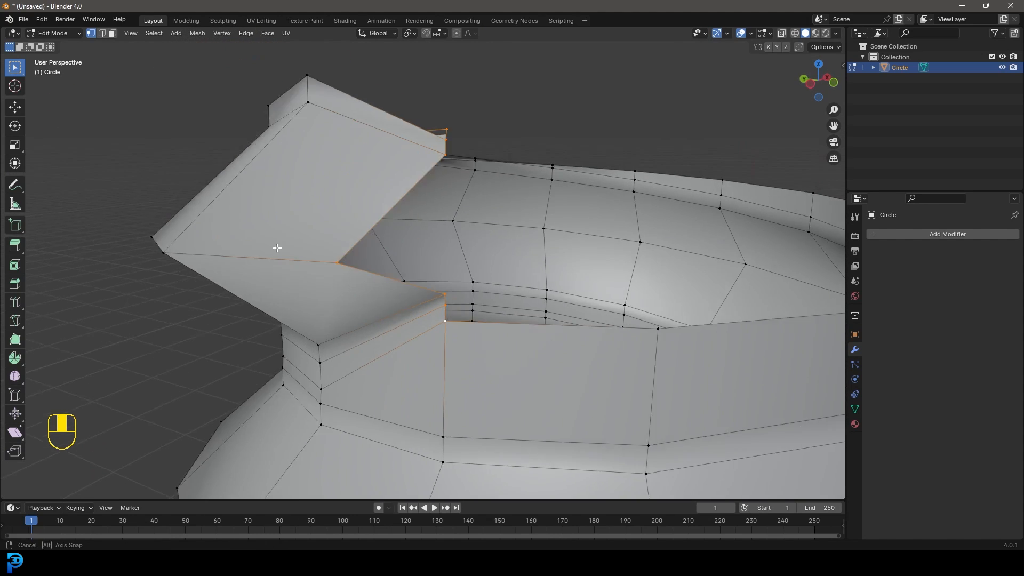
# Step: Merge the top thread-end vertices to a point and reposition the merged vertex
pyautogui.press('f3')
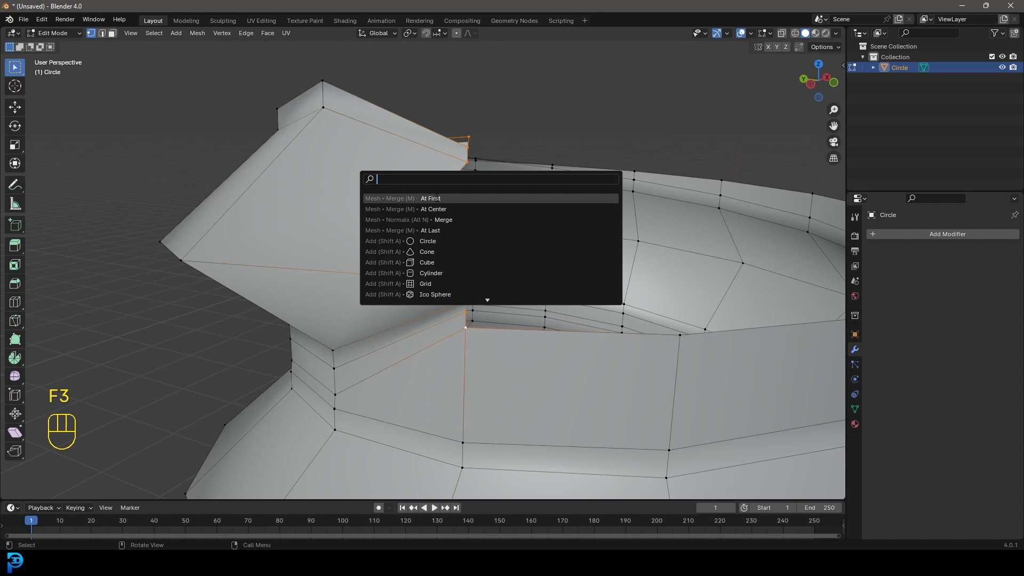
pyautogui.click(430, 199)
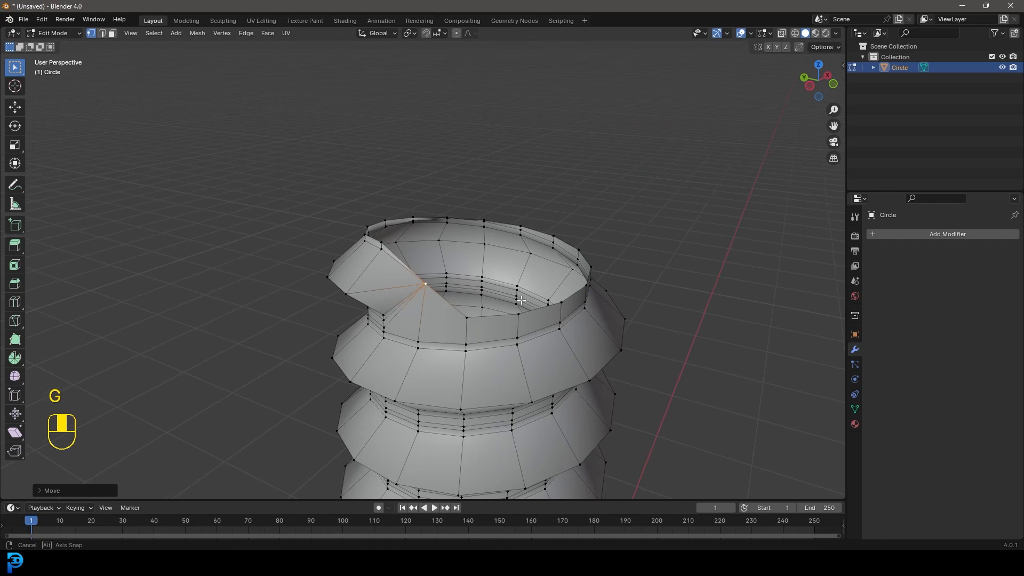
pyautogui.press('alt+a')
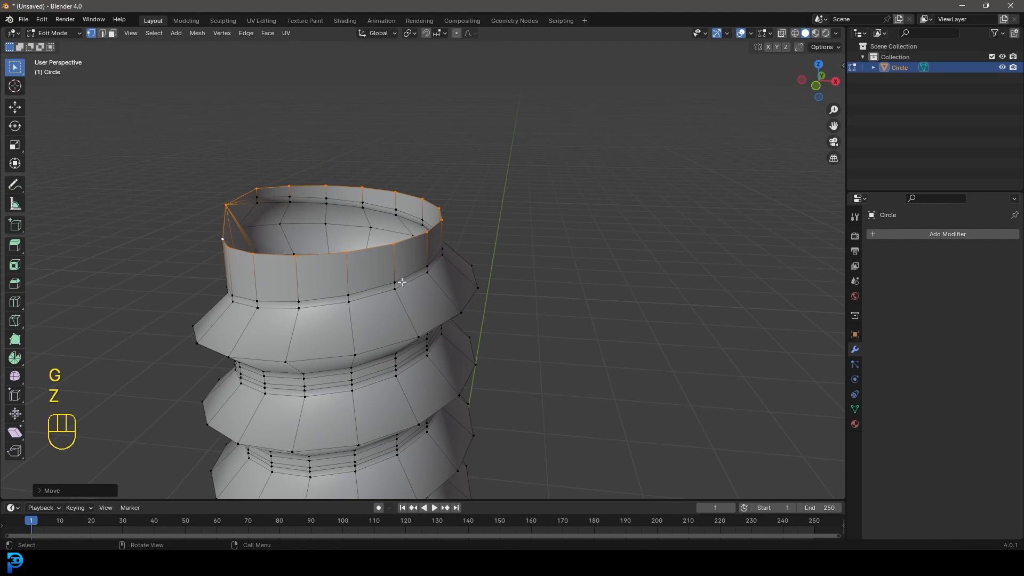
# Step: Extrude the top rim upward for the head and round it with To Sphere at factor 1
pyautogui.press('e')
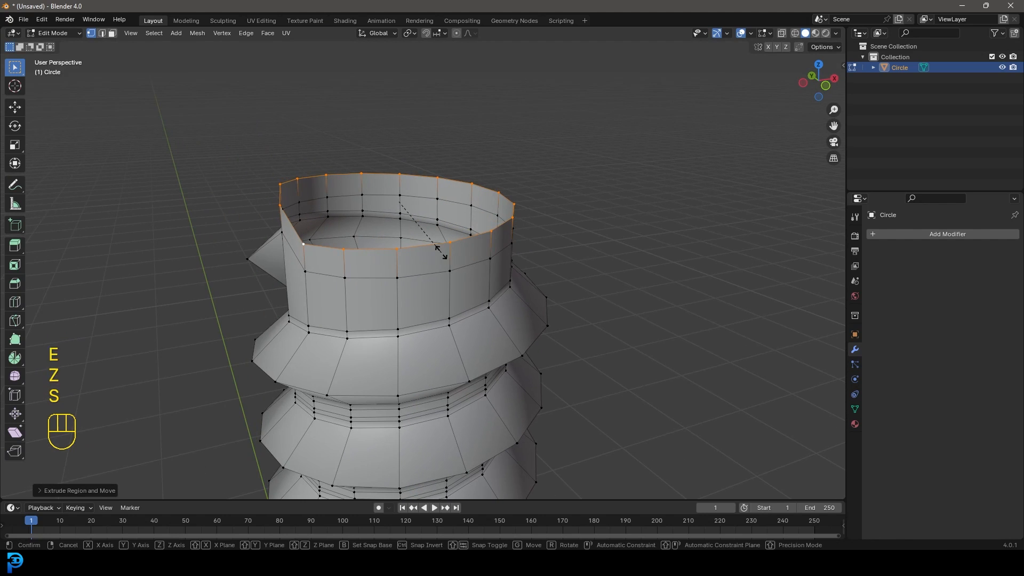
pyautogui.press('Return')
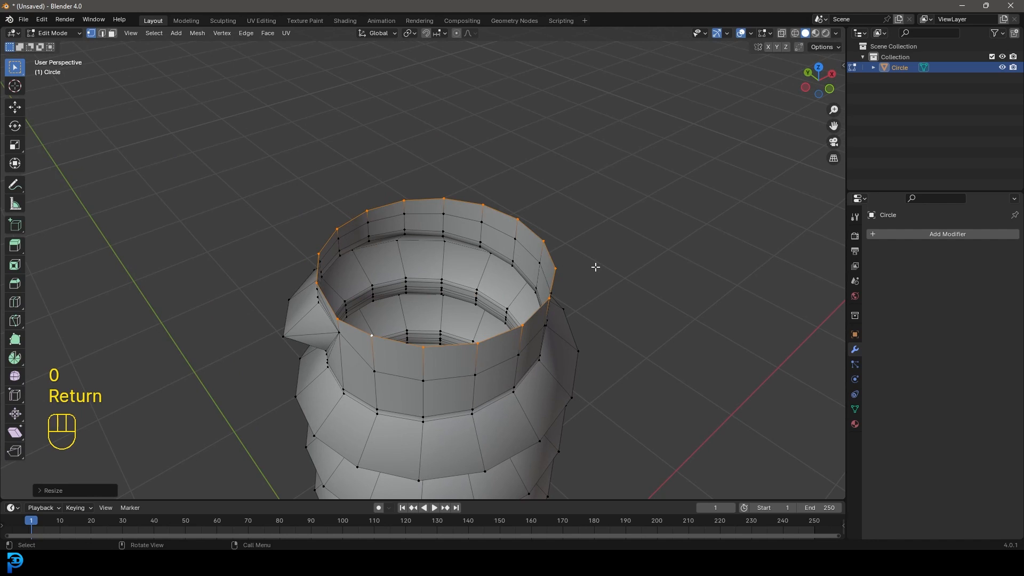
pyautogui.press('shift+alt+s')
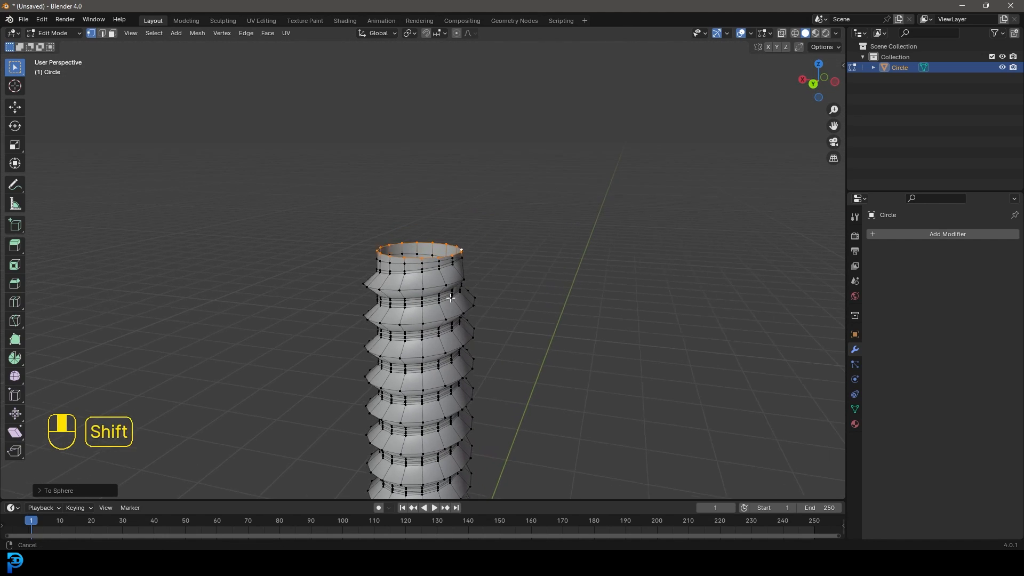
# Step: Extrude the top ring up twice and scale the last ring outward into a wide flared collar
pyautogui.press('e')
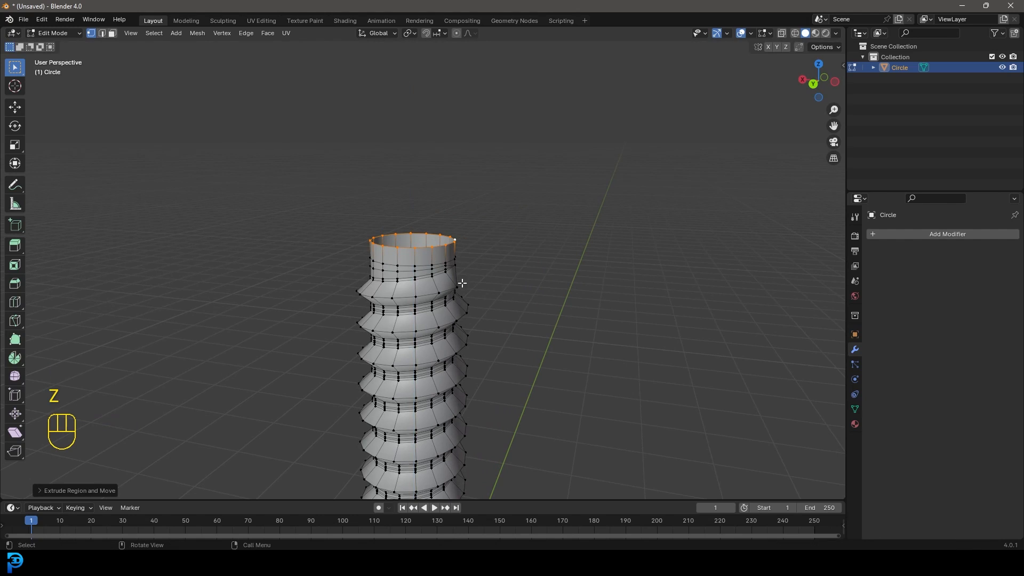
pyautogui.press('s')
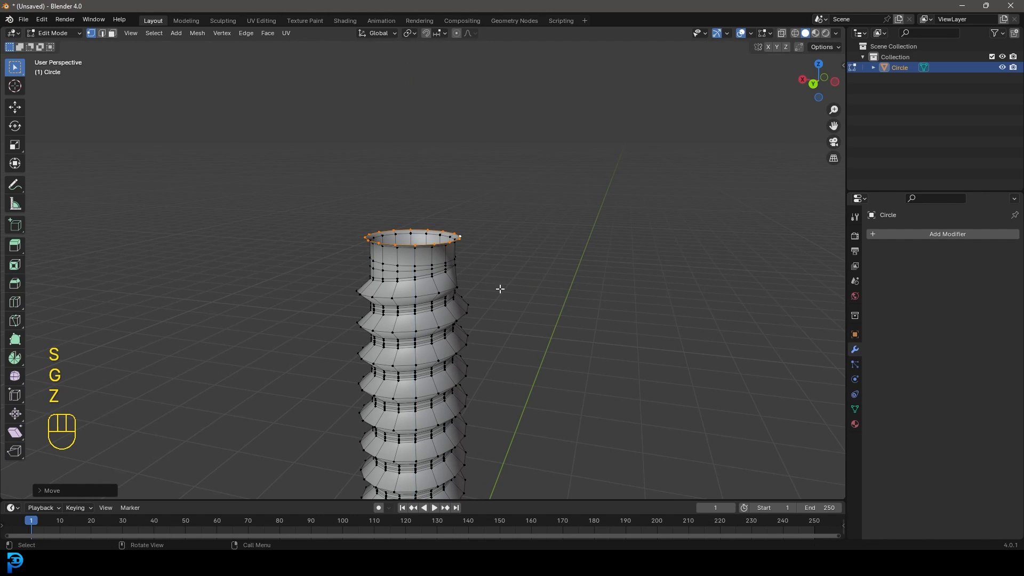
pyautogui.press('KP_1')
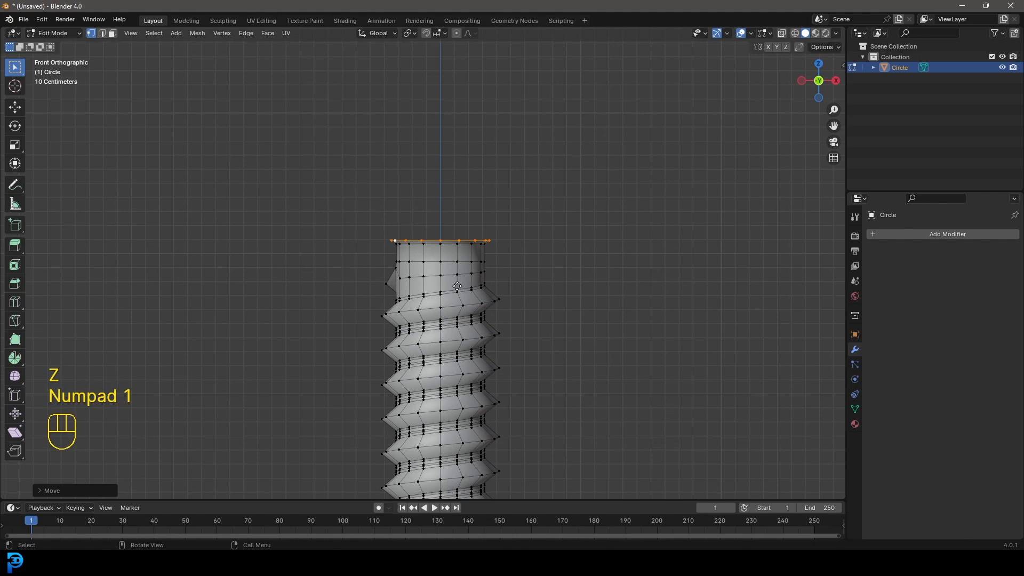
pyautogui.press('e')
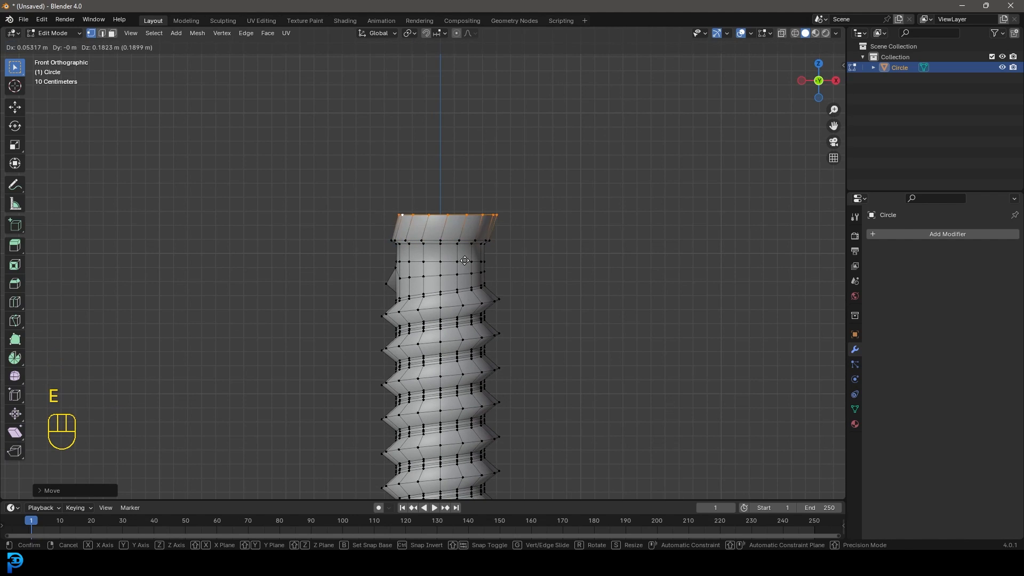
pyautogui.press('s')
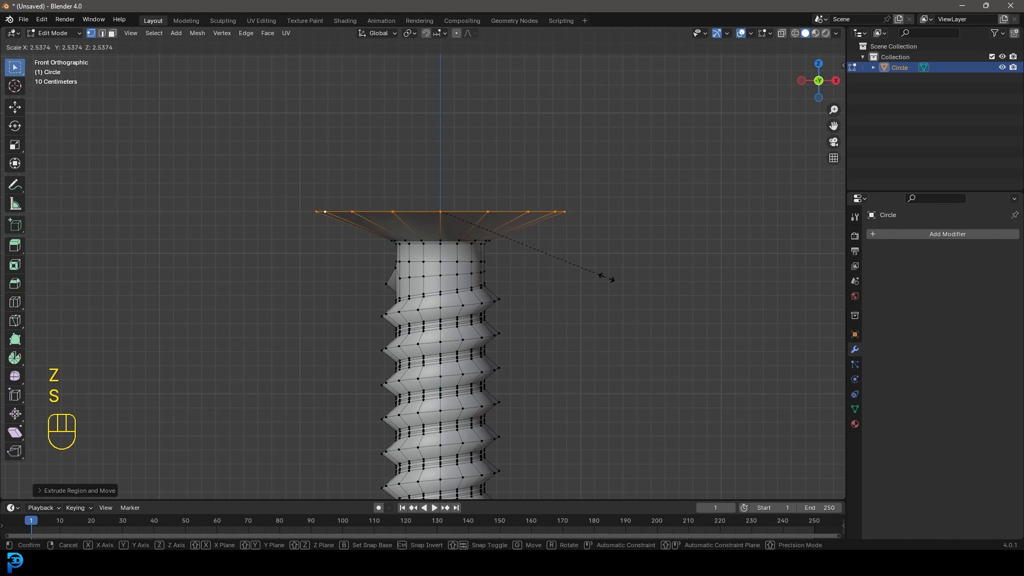
pyautogui.press('s')
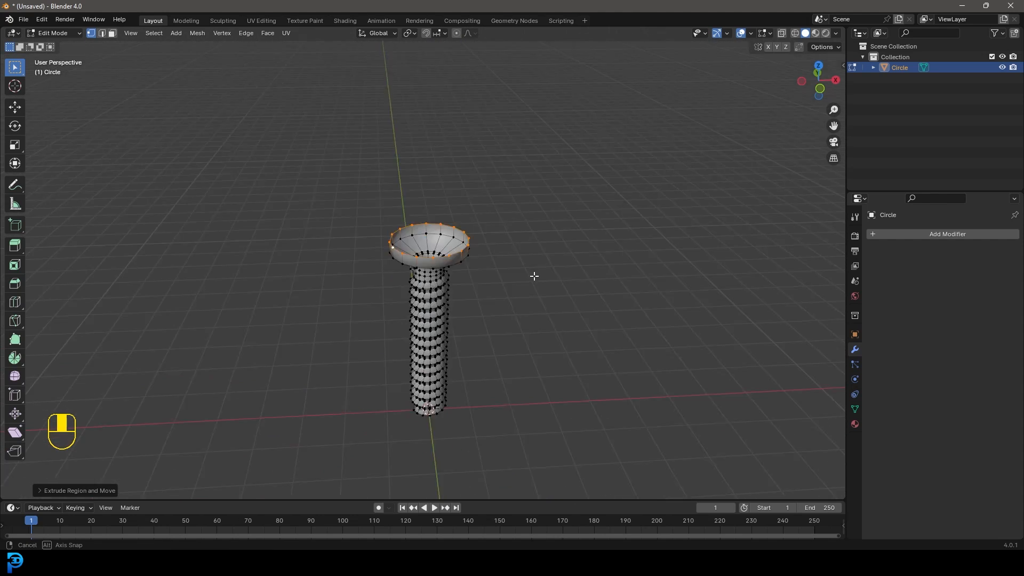
# Step: Grid Fill the open top with Span 4 and Offset 1, then inset a narrow border inside the rim
pyautogui.press('ctrl+f')
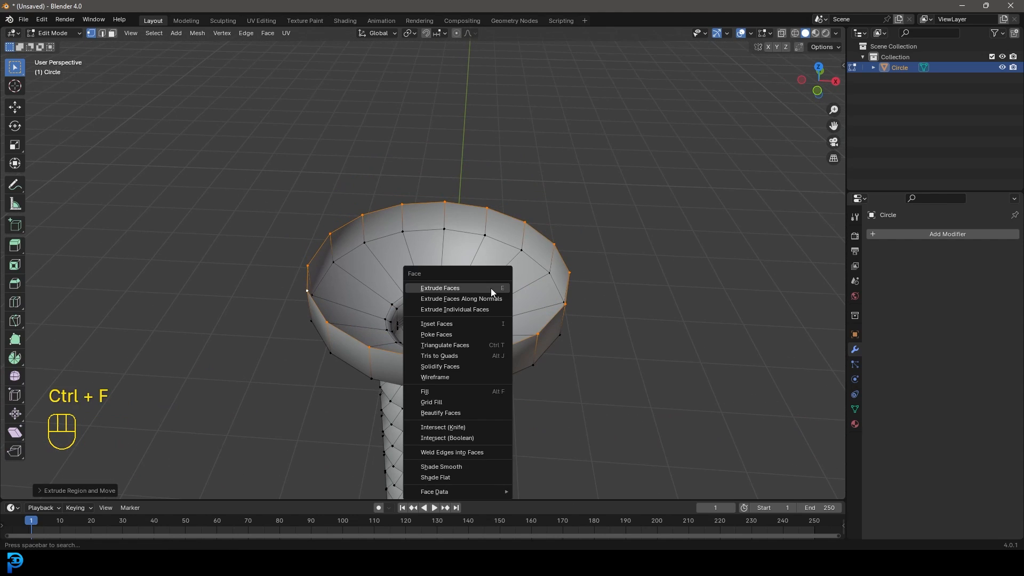
pyautogui.click(431, 402)
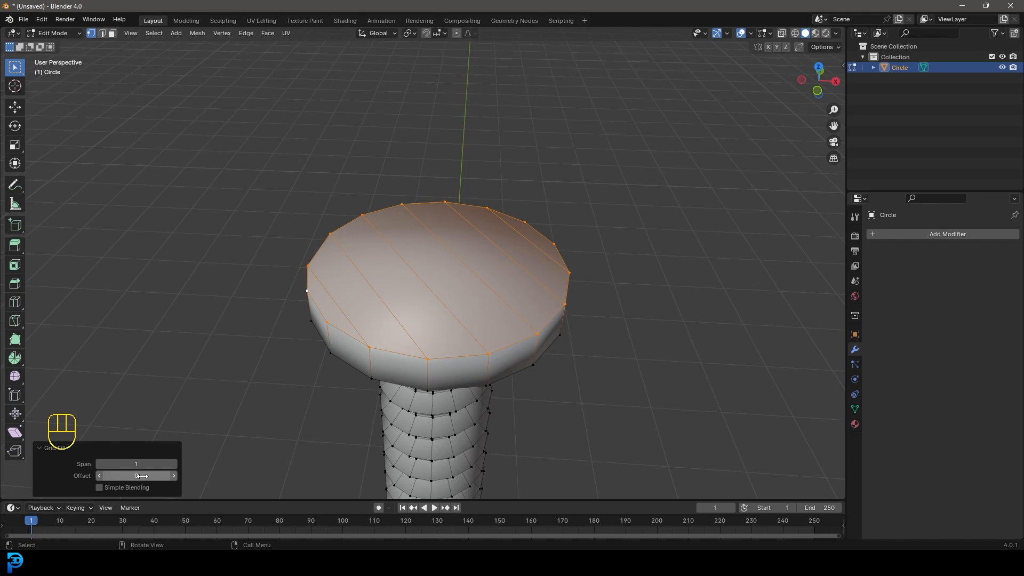
pyautogui.press('KP_7')
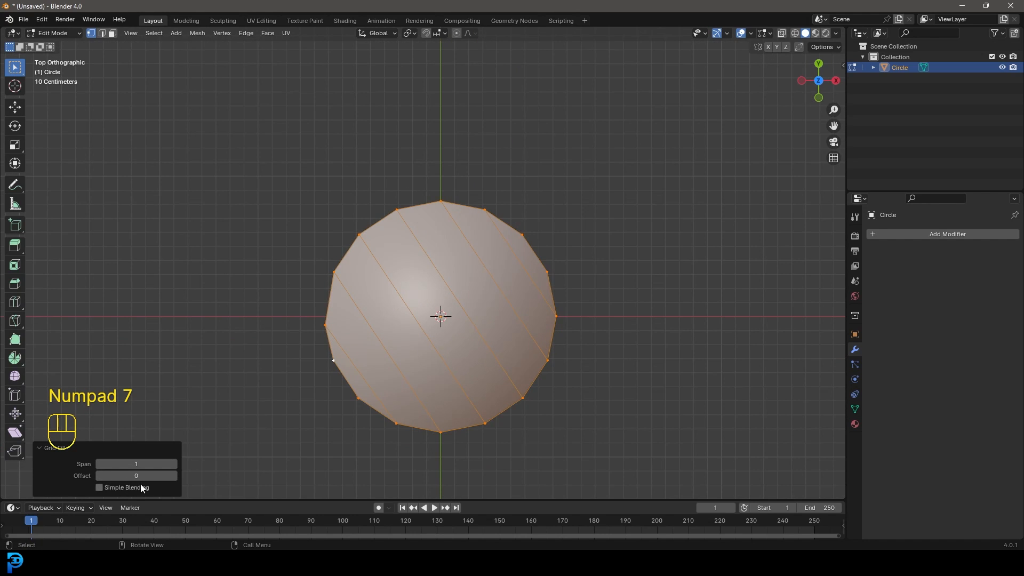
pyautogui.click(173, 464)
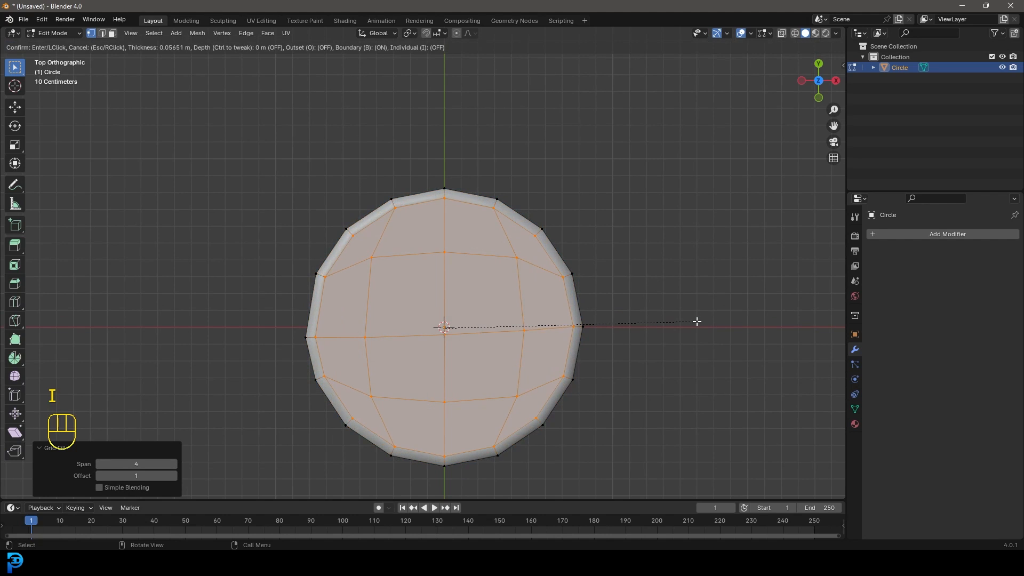
pyautogui.click(696, 321)
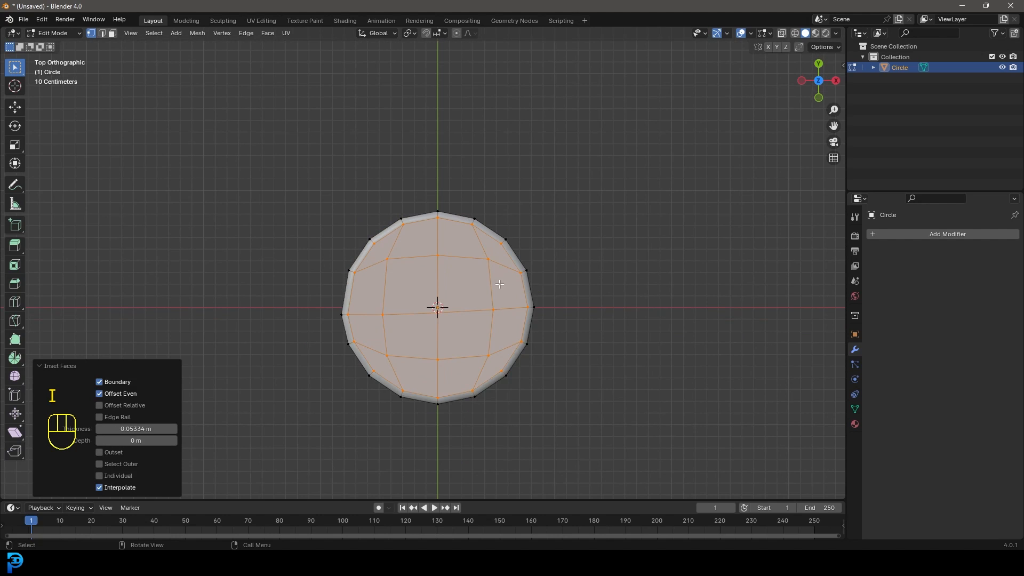
pyautogui.moveTo(111, 33)
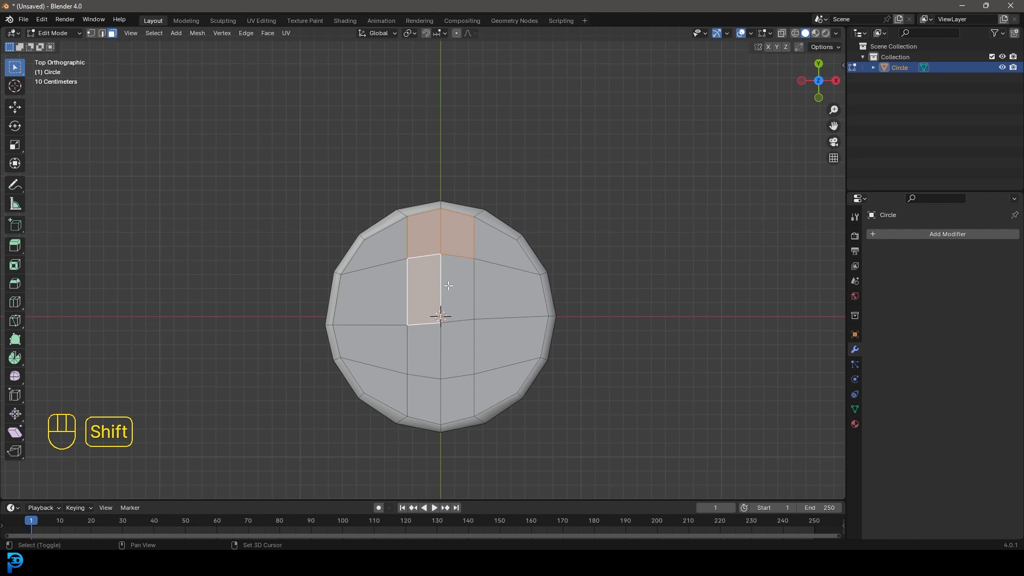
# Step: Extrude the central face strip down into a slot and add loop cuts along its edges
pyautogui.click(426, 395)
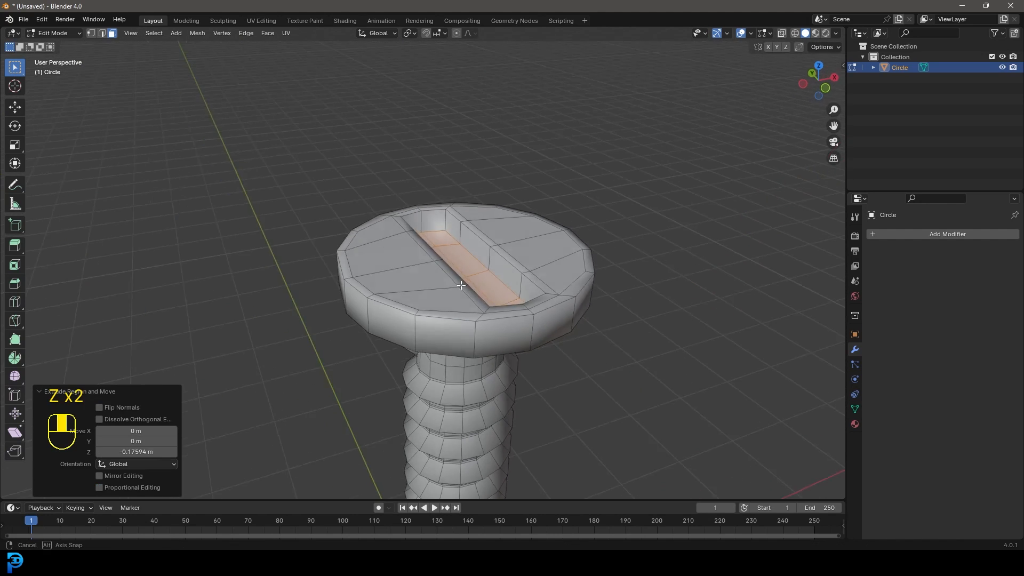
pyautogui.press('ctrl+r')
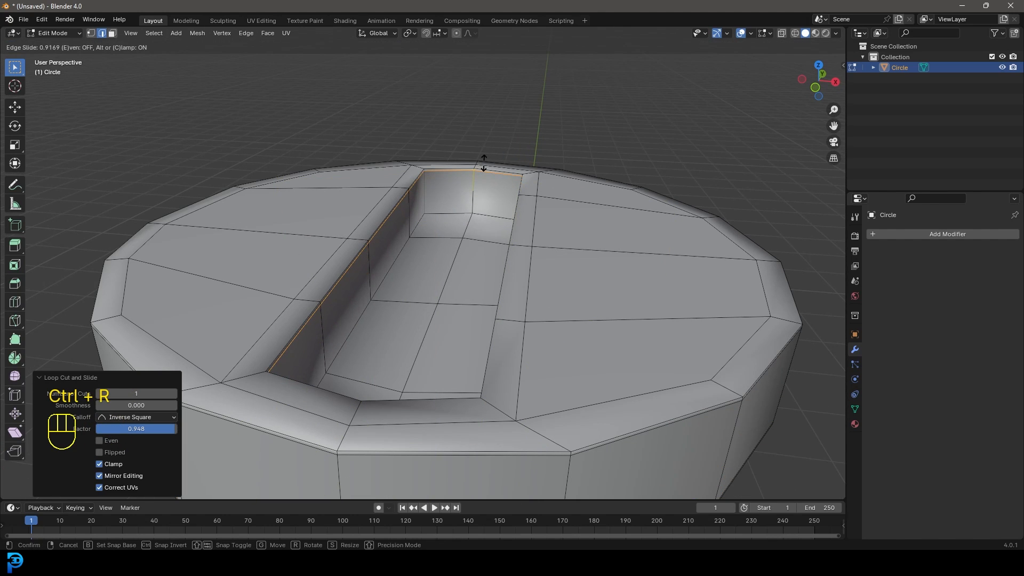
pyautogui.moveTo(471, 190)
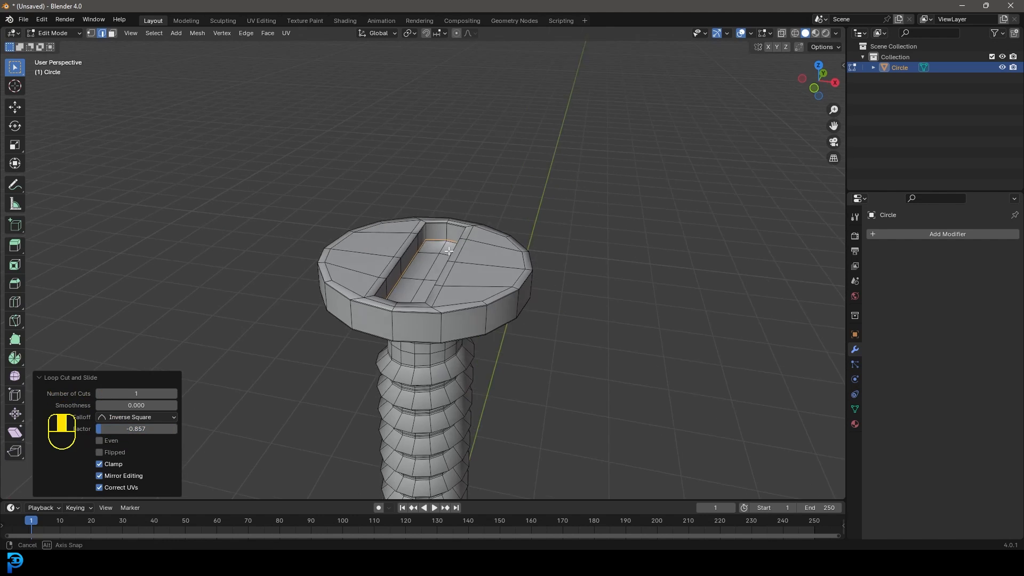
# Step: Add a Subdivision Surface modifier from the 'sub' search and preview the smoothed screw
pyautogui.click(946, 234)
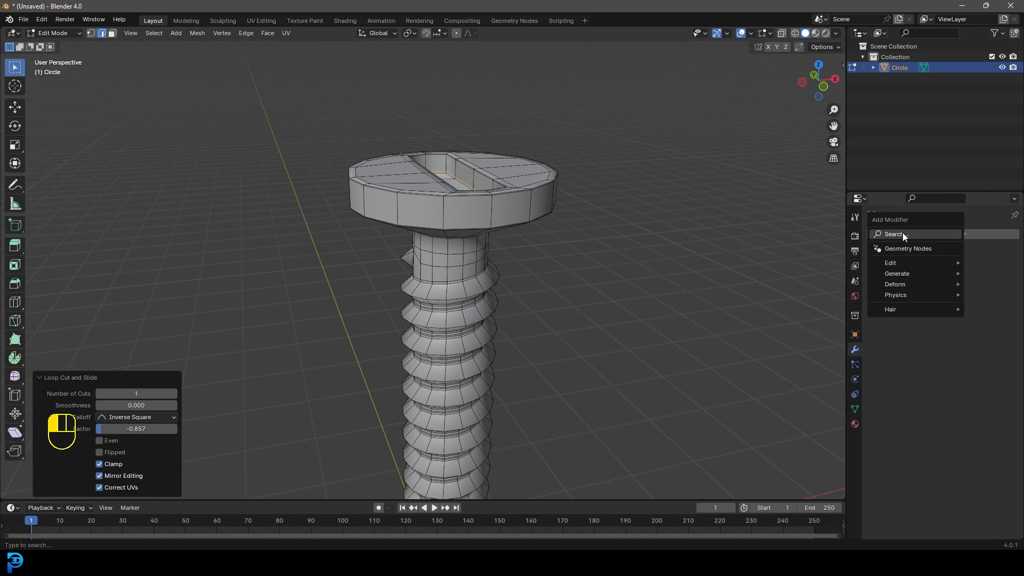
pyautogui.click(895, 234)
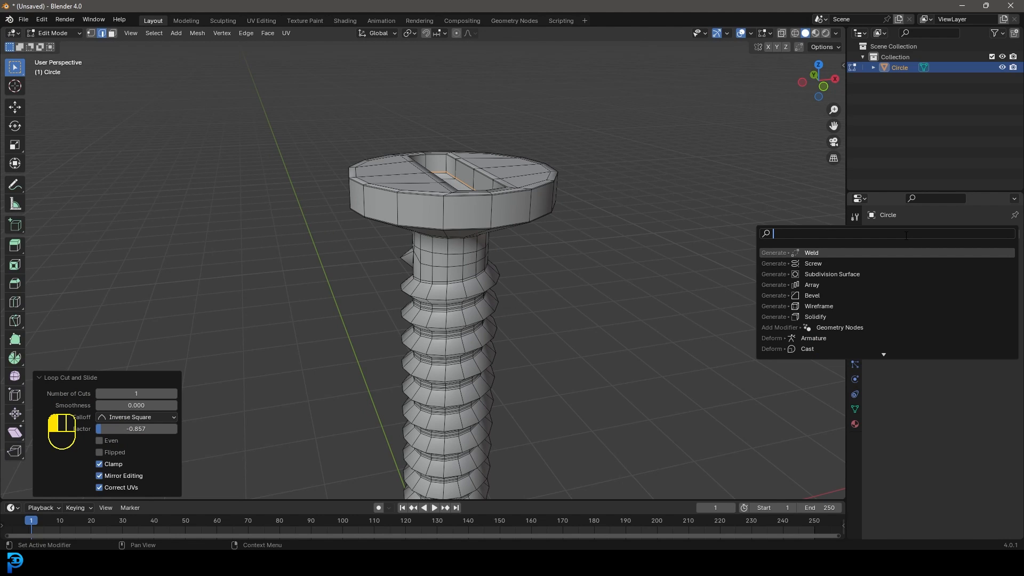
pyautogui.write('sub')
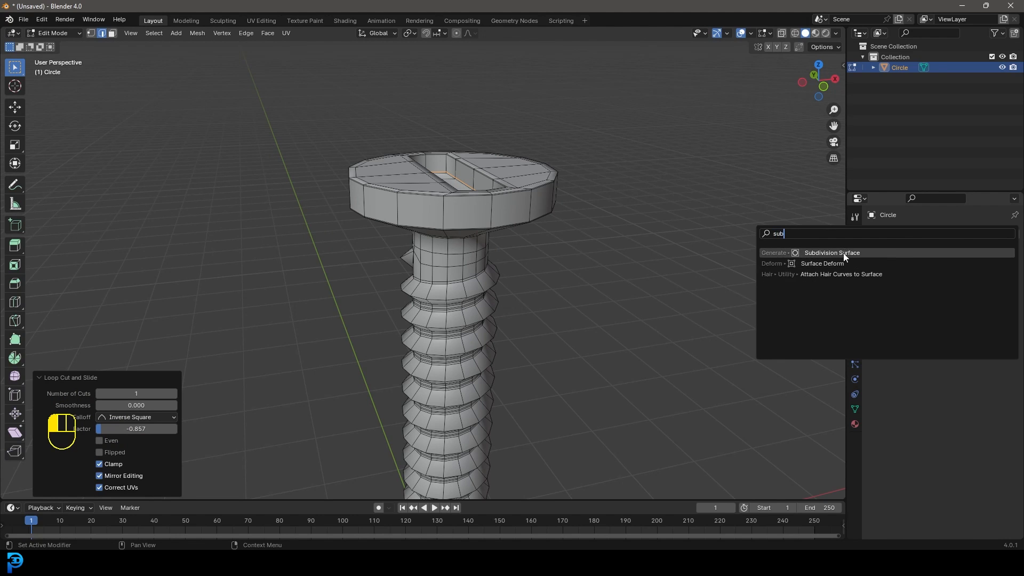
pyautogui.click(831, 253)
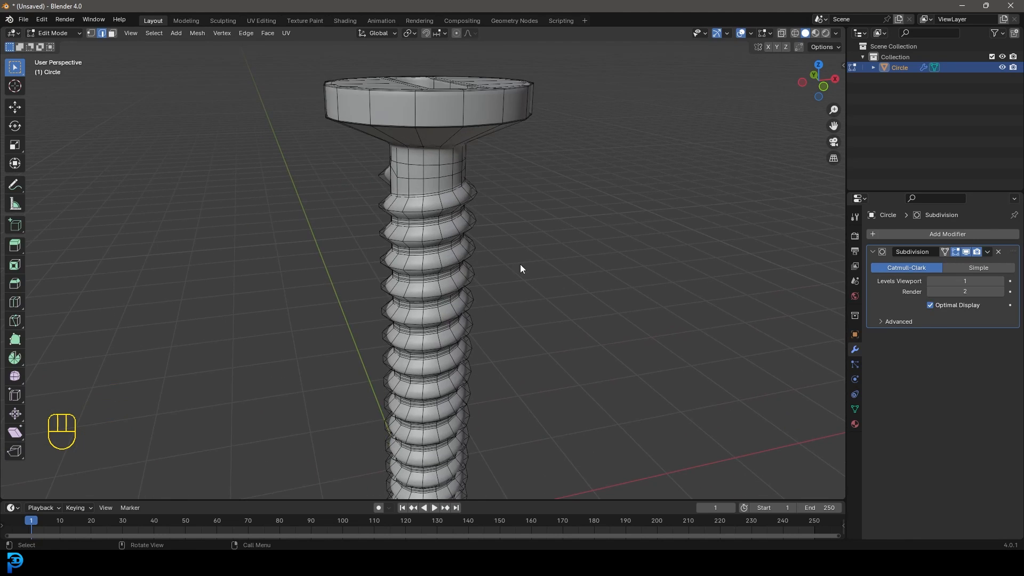
pyautogui.press('Tab')
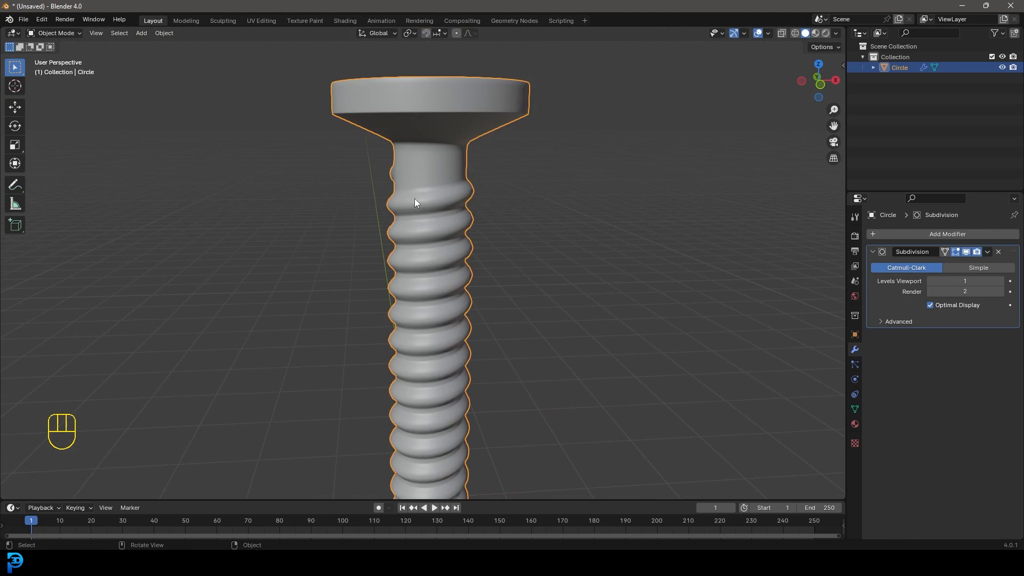
# Step: Crease the thread ridge edge loops with Shift+E so they stay sharp
pyautogui.press('Tab')
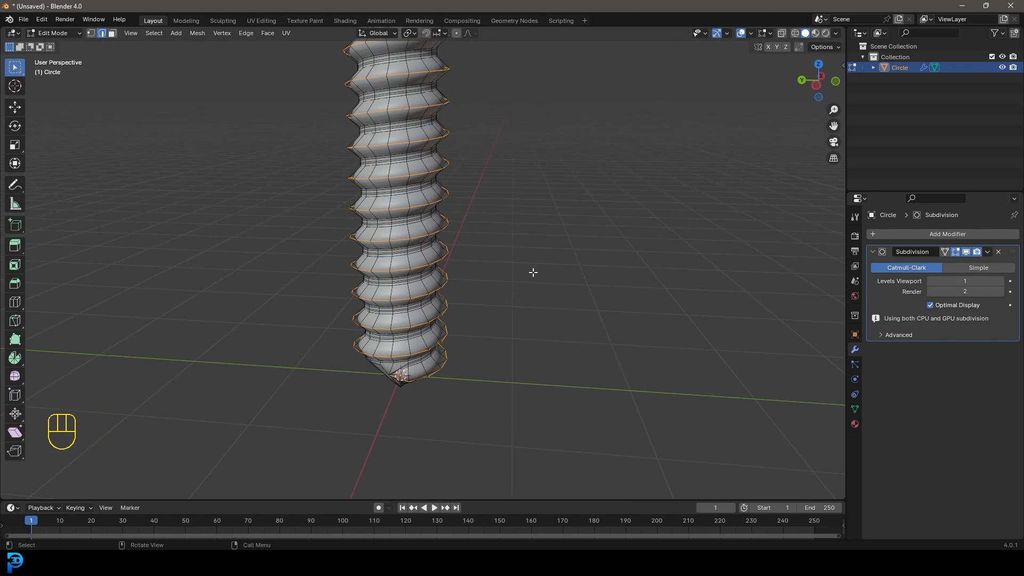
pyautogui.press('shift+e')
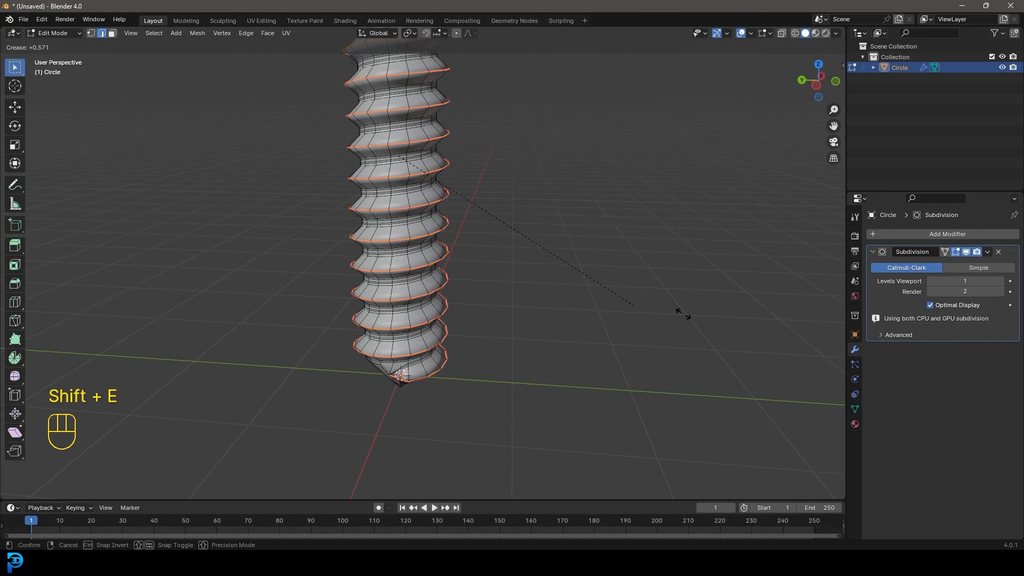
pyautogui.moveTo(733, 422)
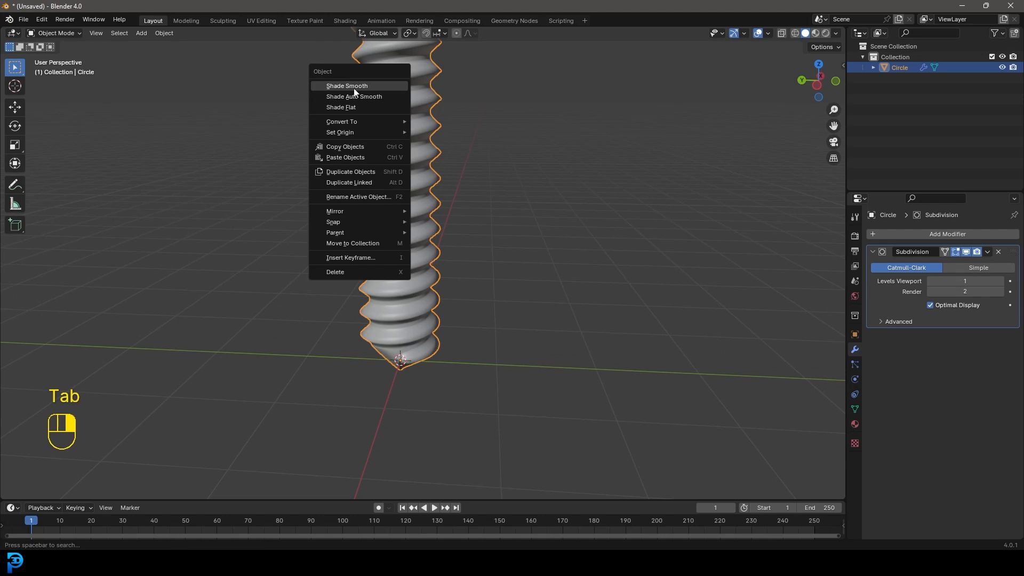
# Step: Shade Smooth the screw with viewport subdivision level 2 and check it from the front
pyautogui.click(345, 85)
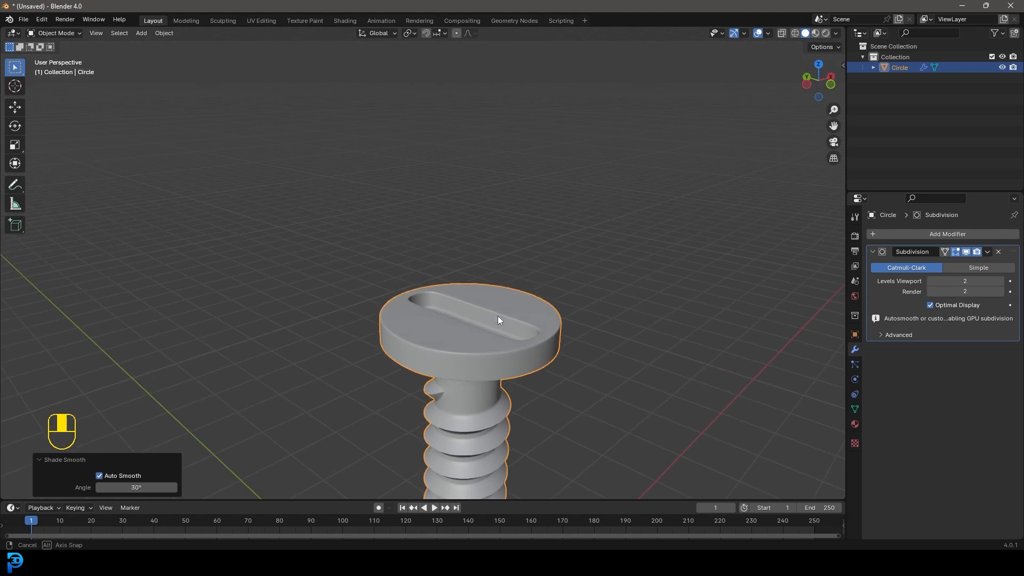
pyautogui.moveTo(496, 319); pyautogui.dragTo(354, 208)
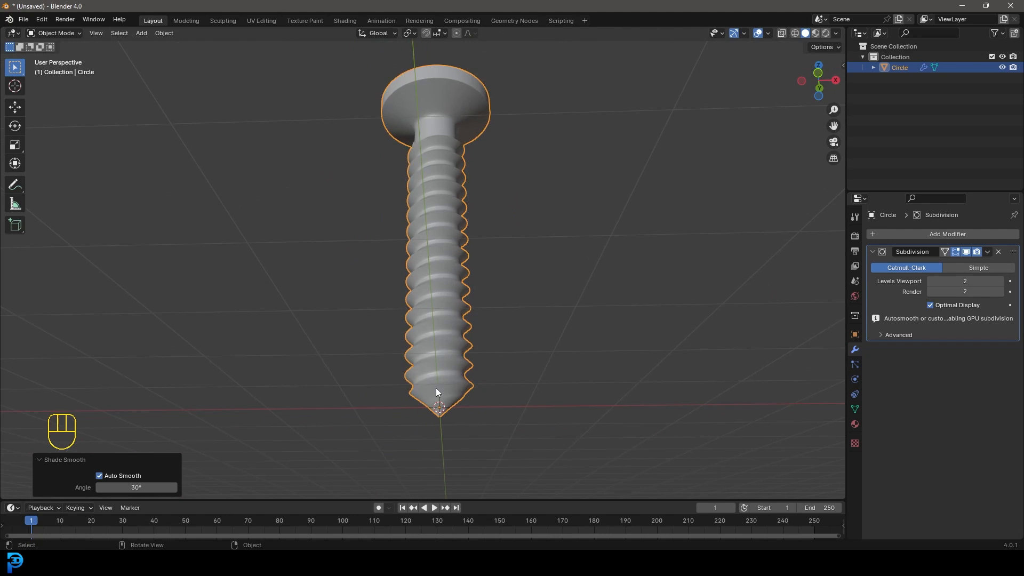
pyautogui.press('KP_1')
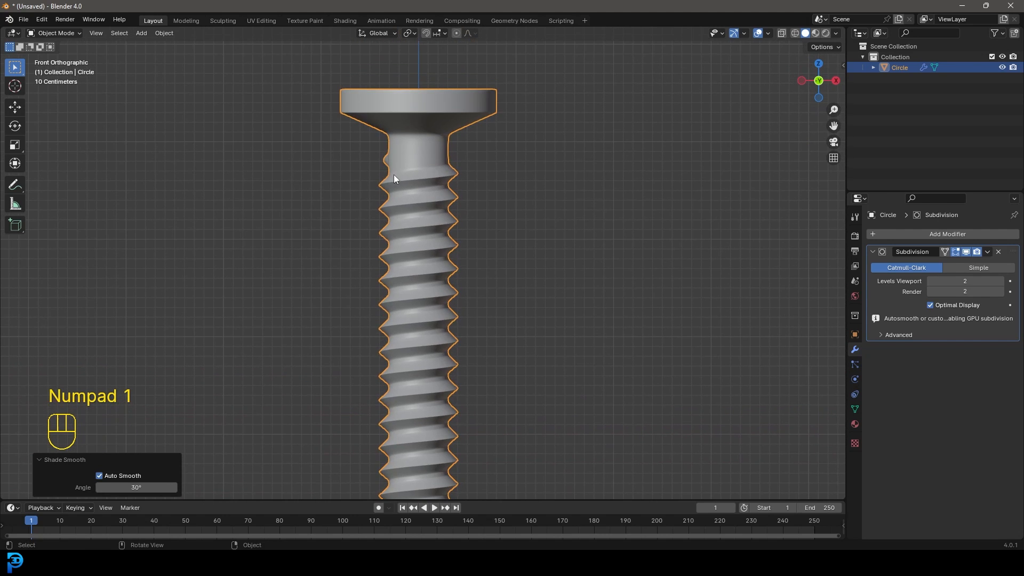